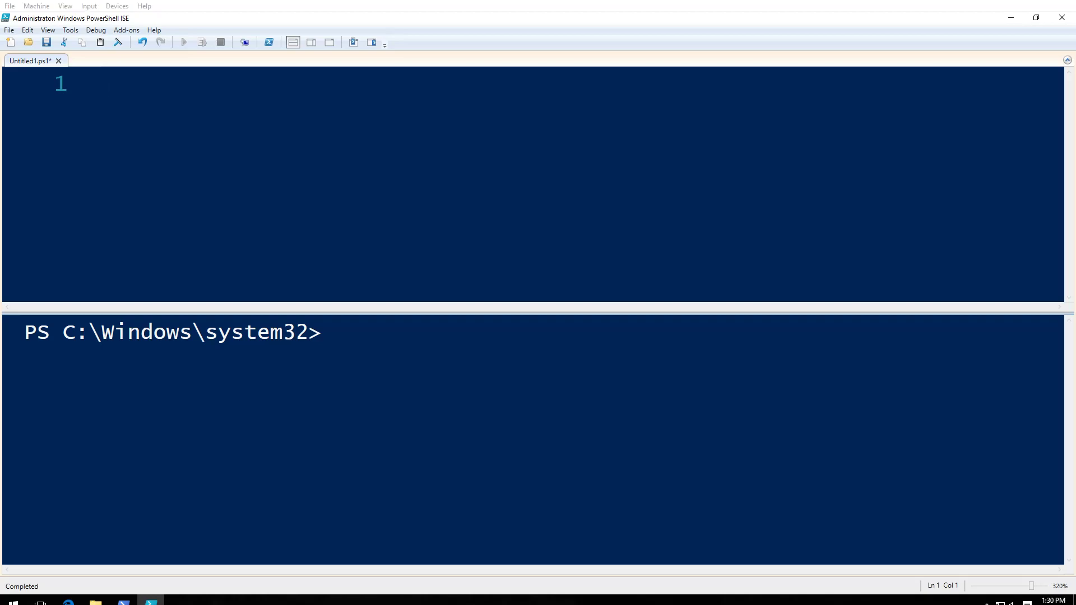
pyautogui.moveTo(305, 138)
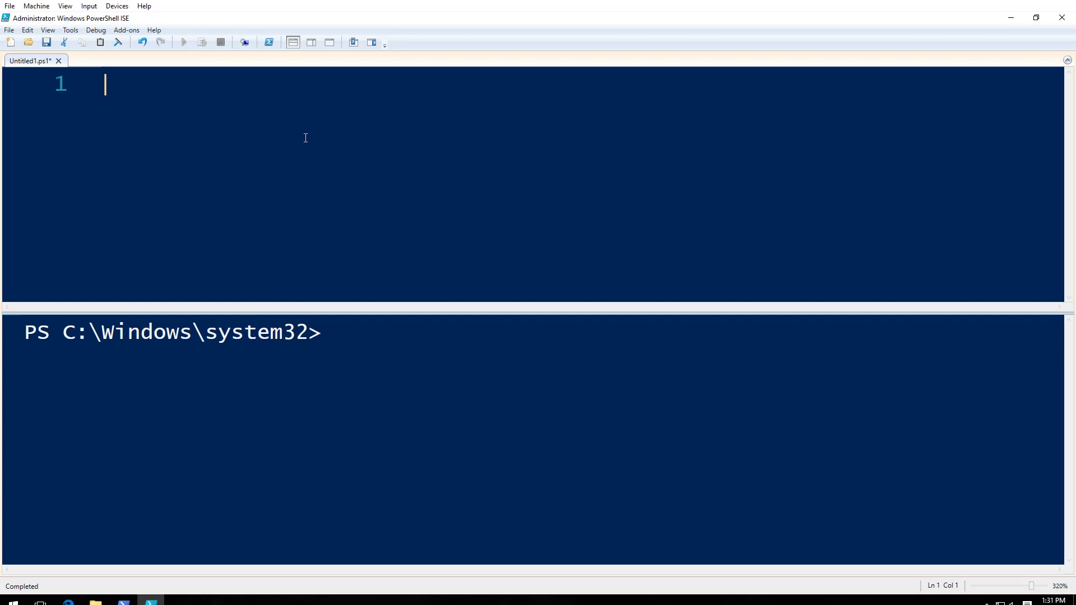
# Create a <# ... #> block comment headed 'data types'.
pyautogui.write('<#')
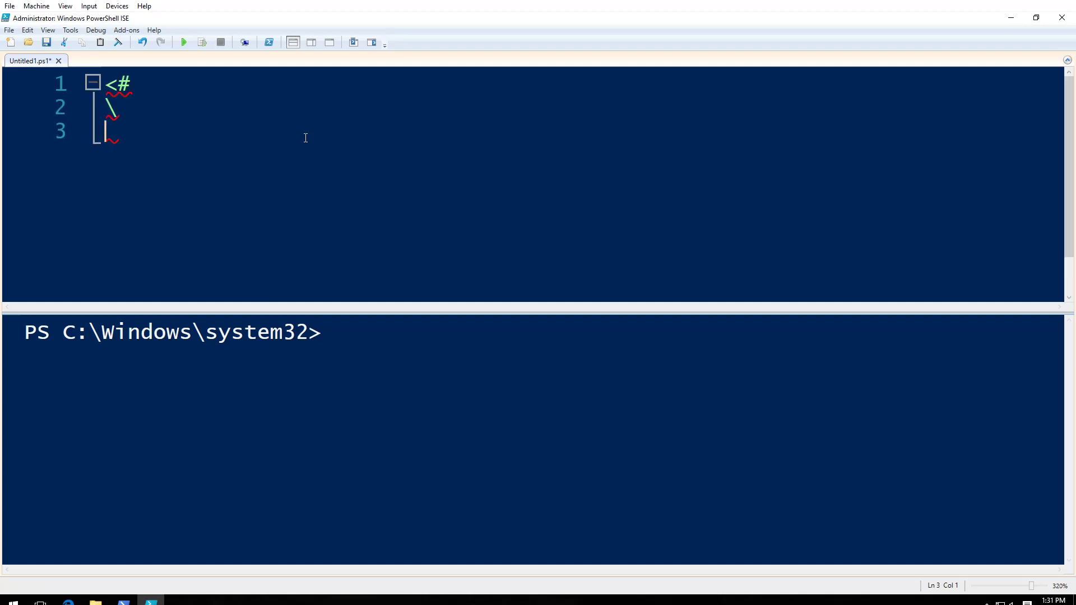
pyautogui.press('backspace')
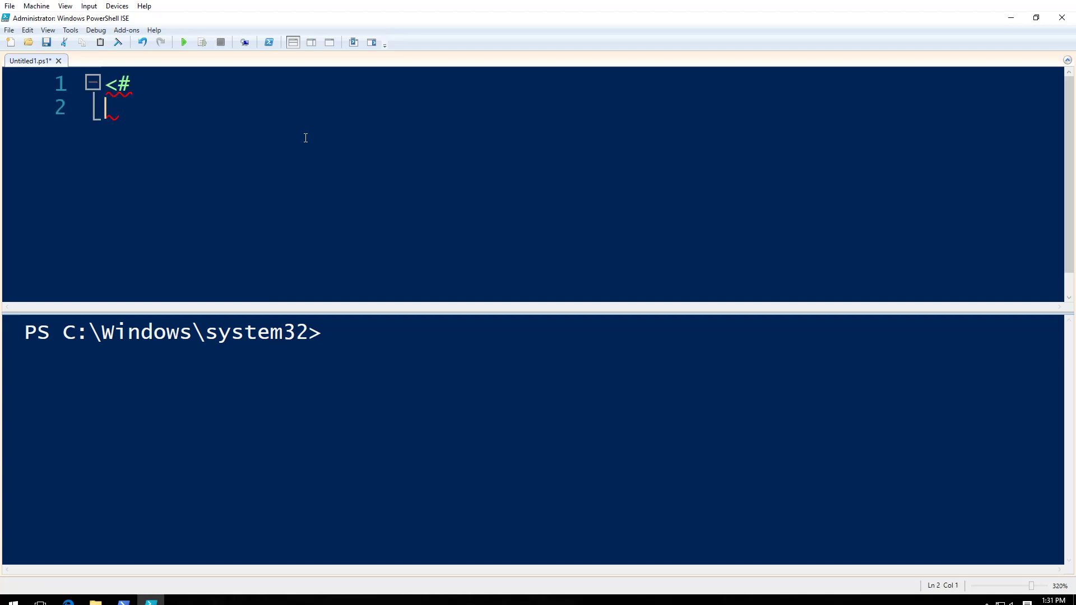
pyautogui.press('Return')
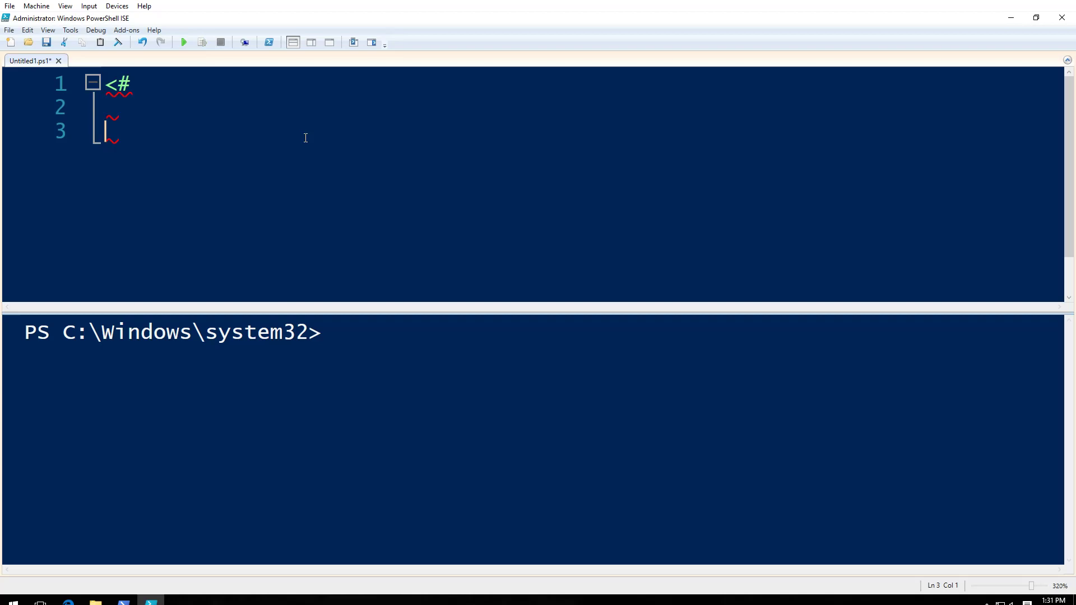
pyautogui.write('#')
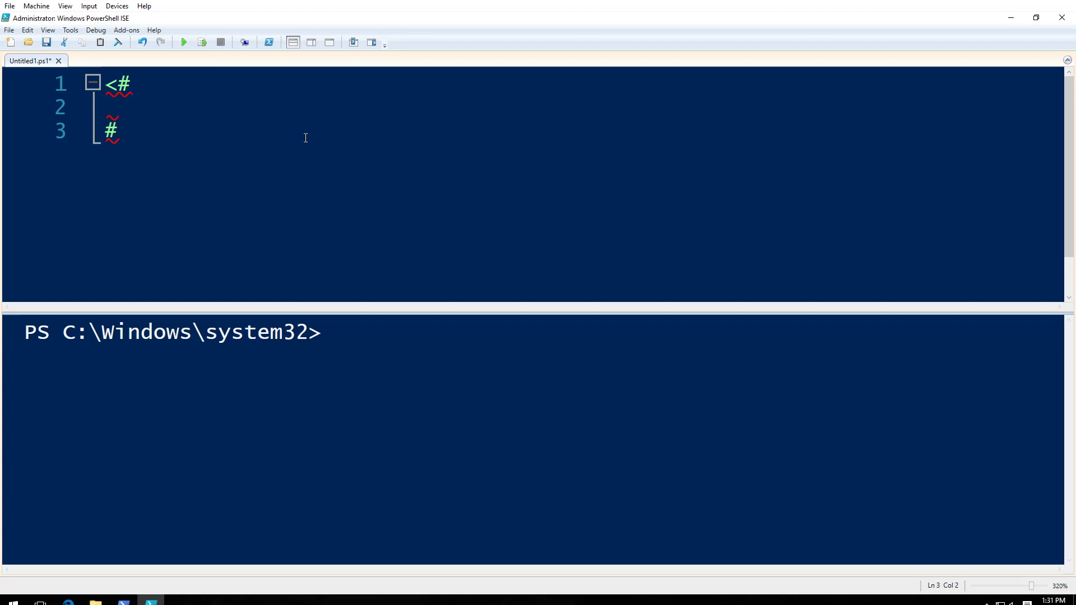
pyautogui.write('d')
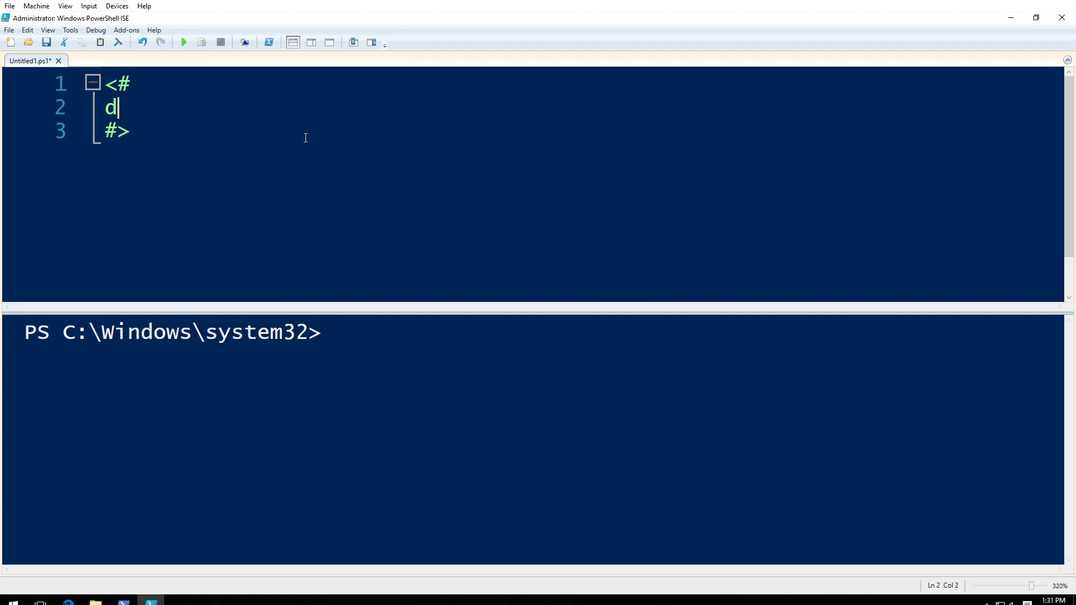
pyautogui.write('ata types')
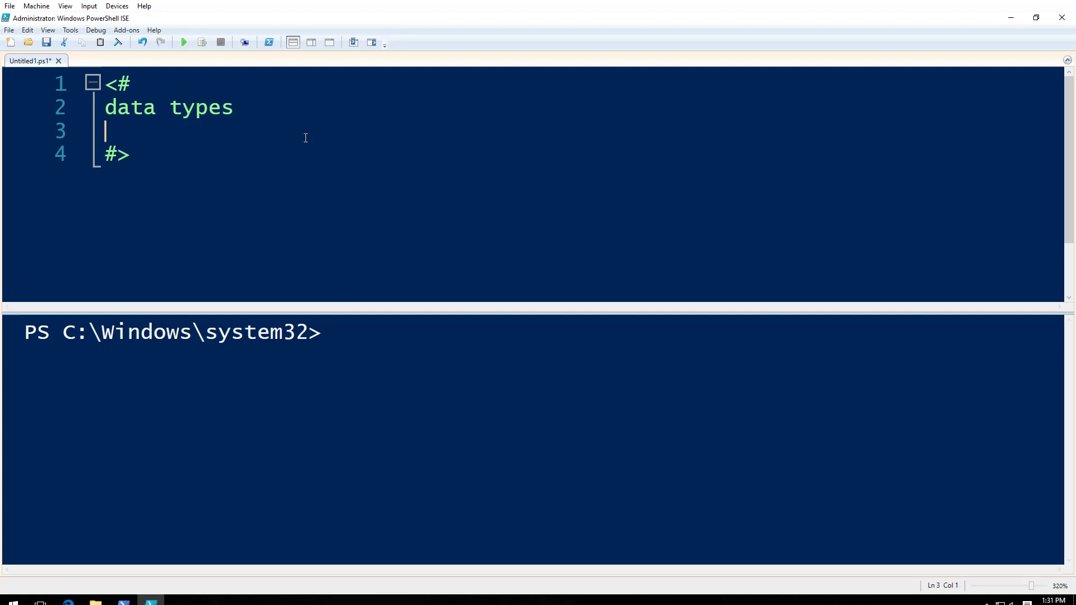
# List long, char, bool, byte, double, decimal, single and array inside the comment.
pyautogui.write('long')
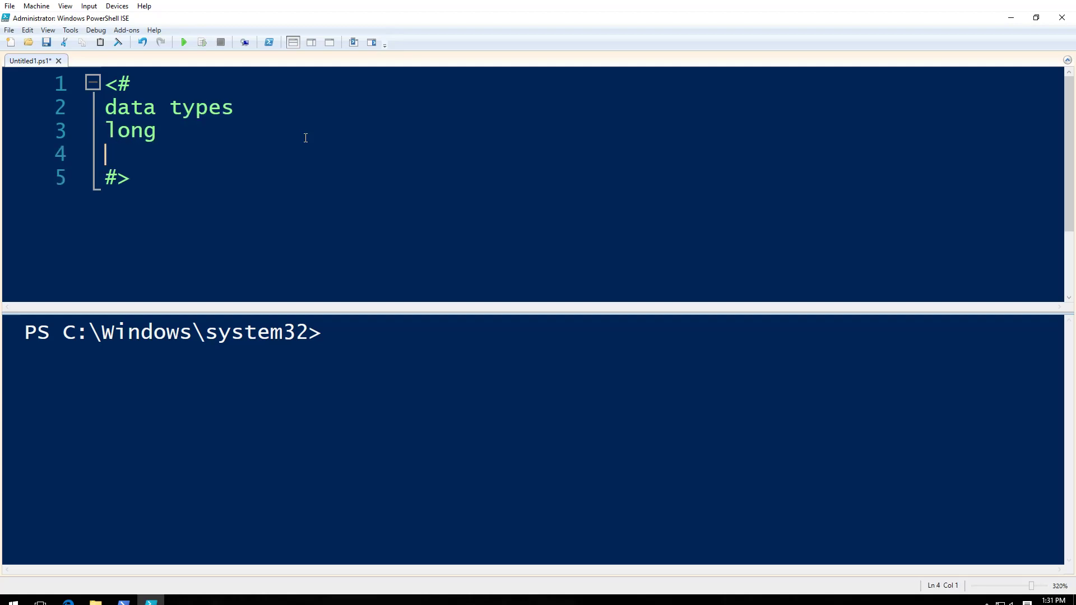
pyautogui.write('char')
pyautogui.write('bool')
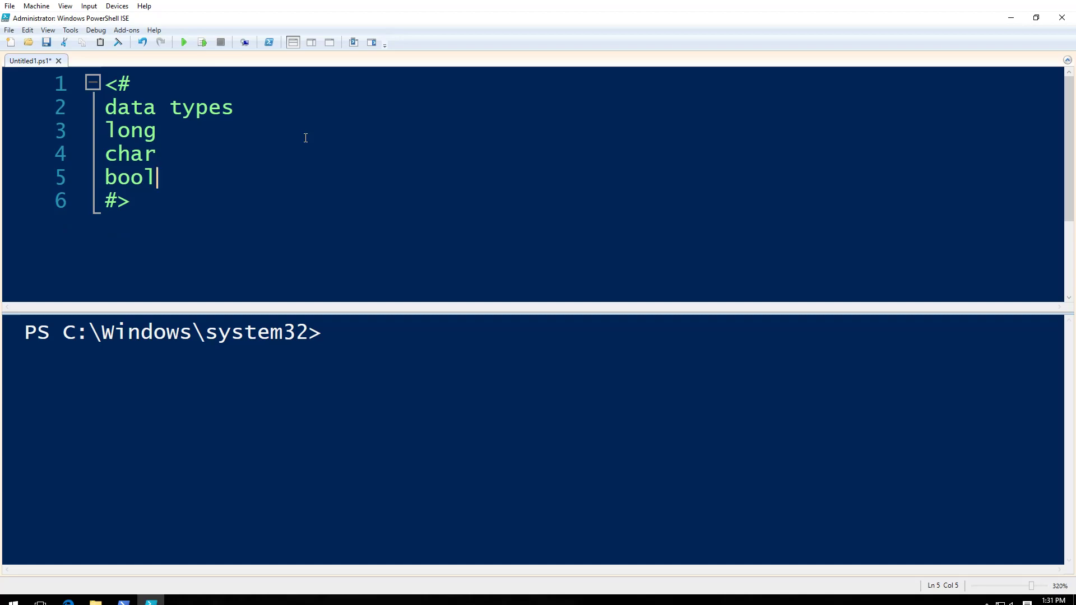
pyautogui.write('byte')
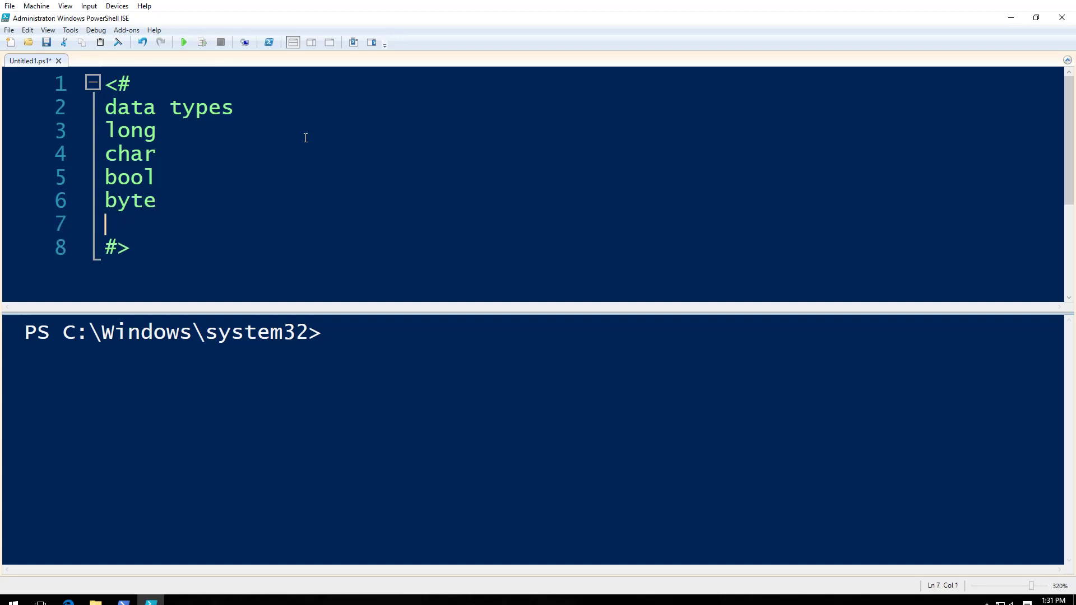
pyautogui.write('dou')
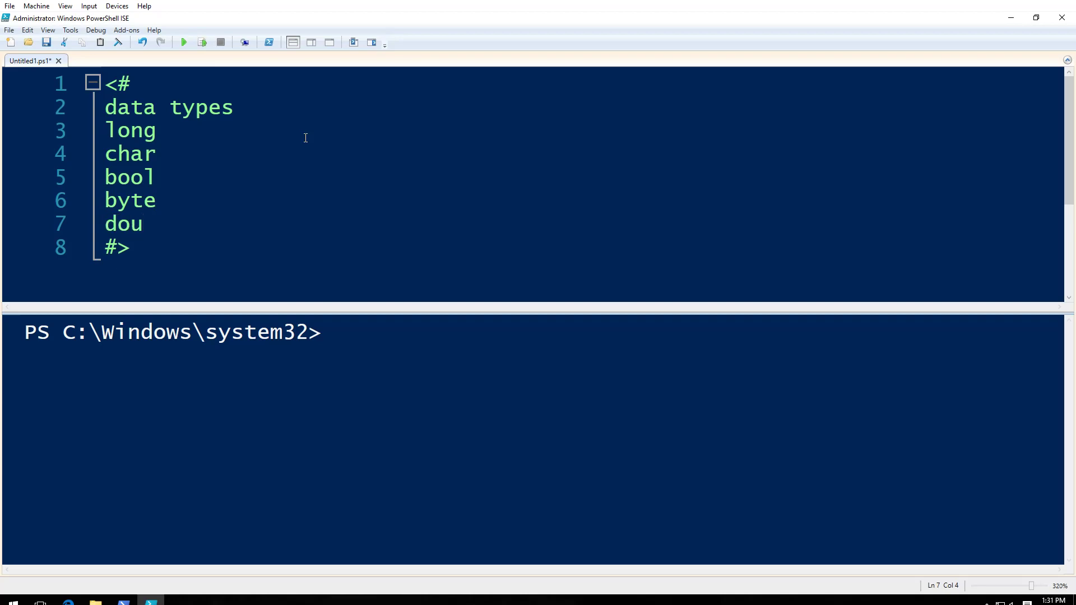
pyautogui.write('ble')
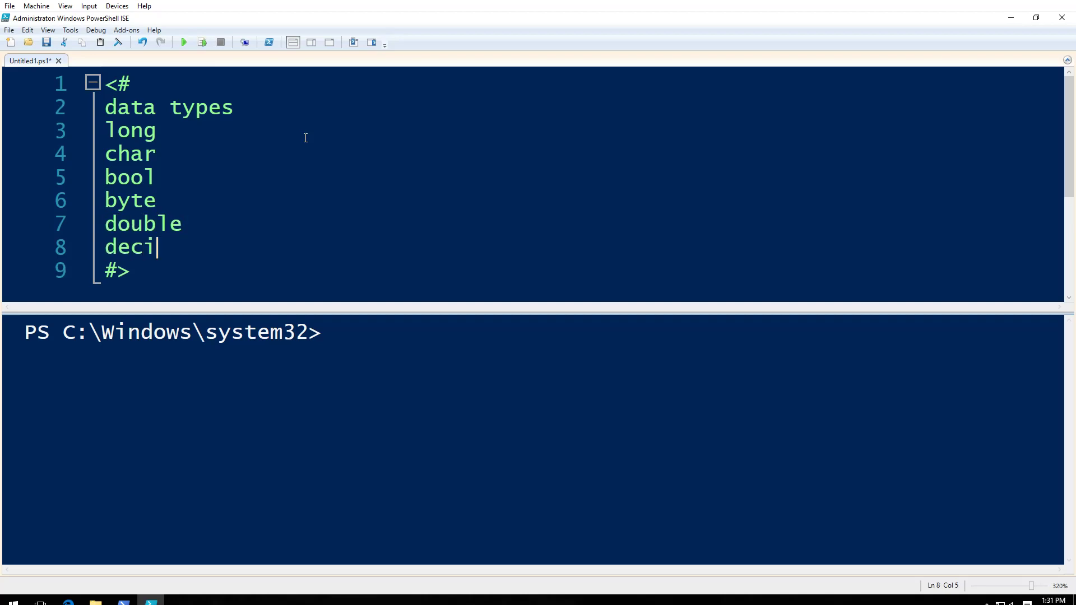
pyautogui.write('mal')
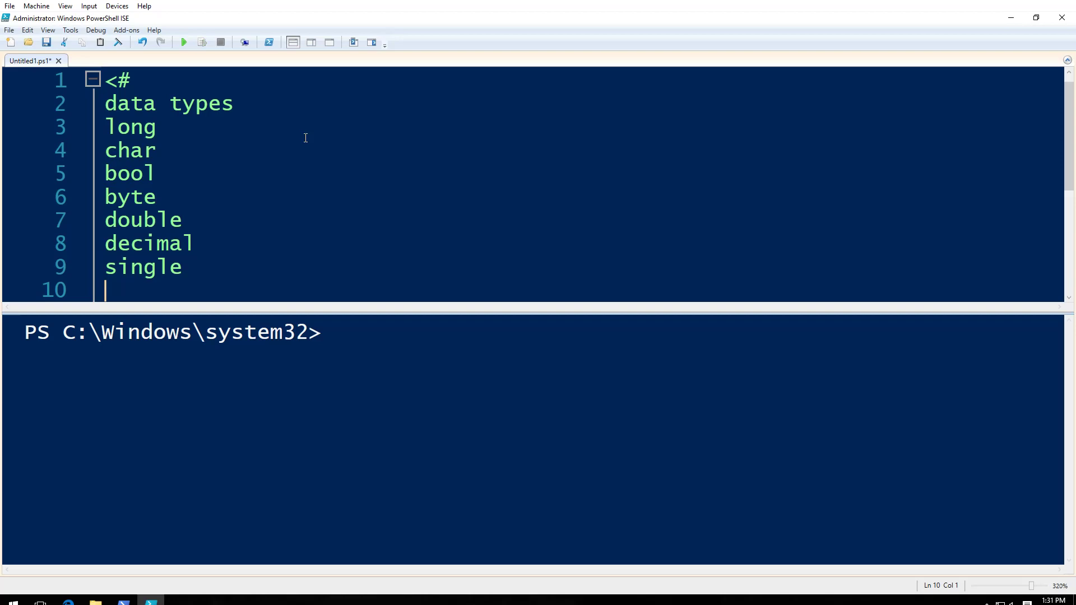
pyautogui.write('array')
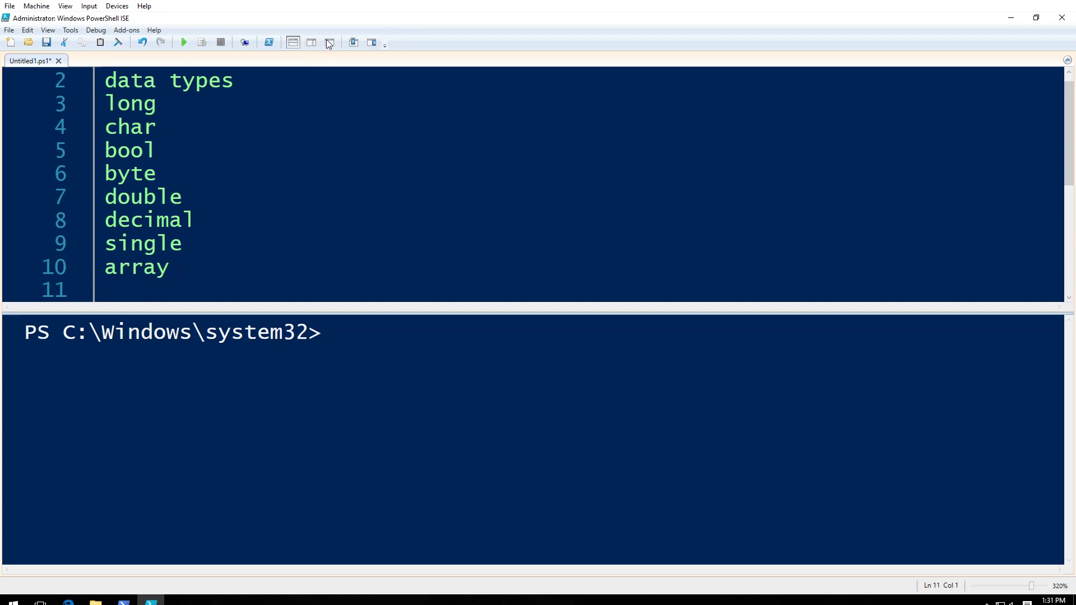
# Maximize the script pane and append xml and hashtable to the data types list.
pyautogui.click(329, 43)
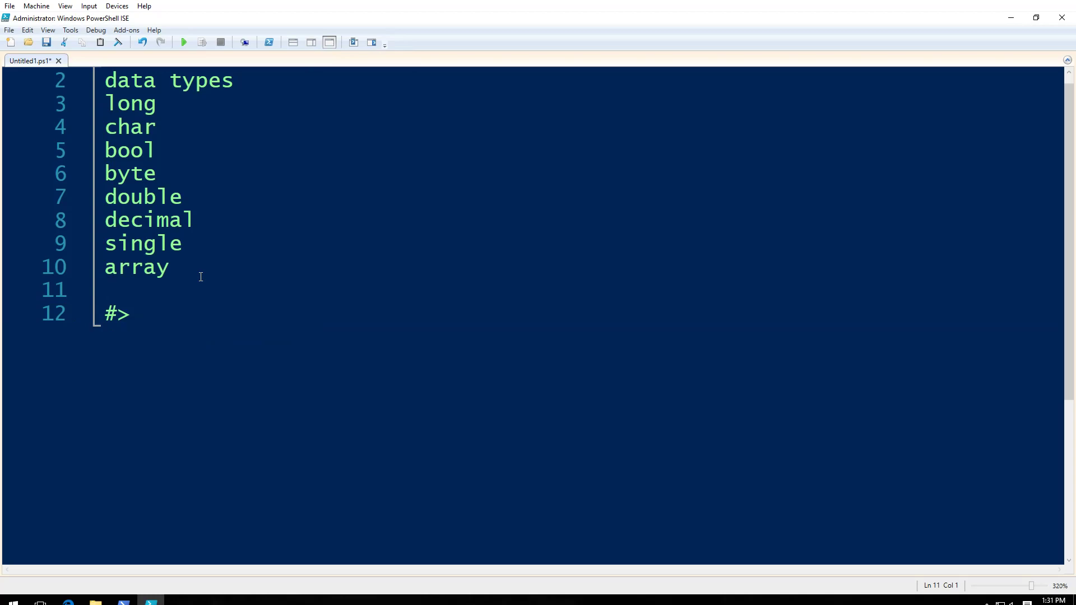
pyautogui.click(105, 289)
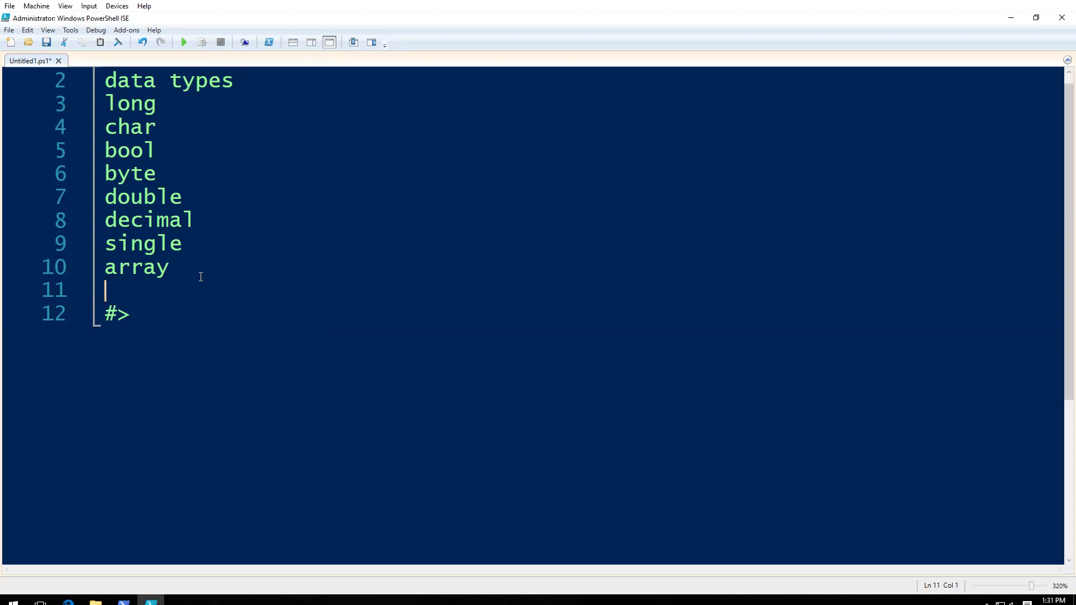
pyautogui.write('xml')
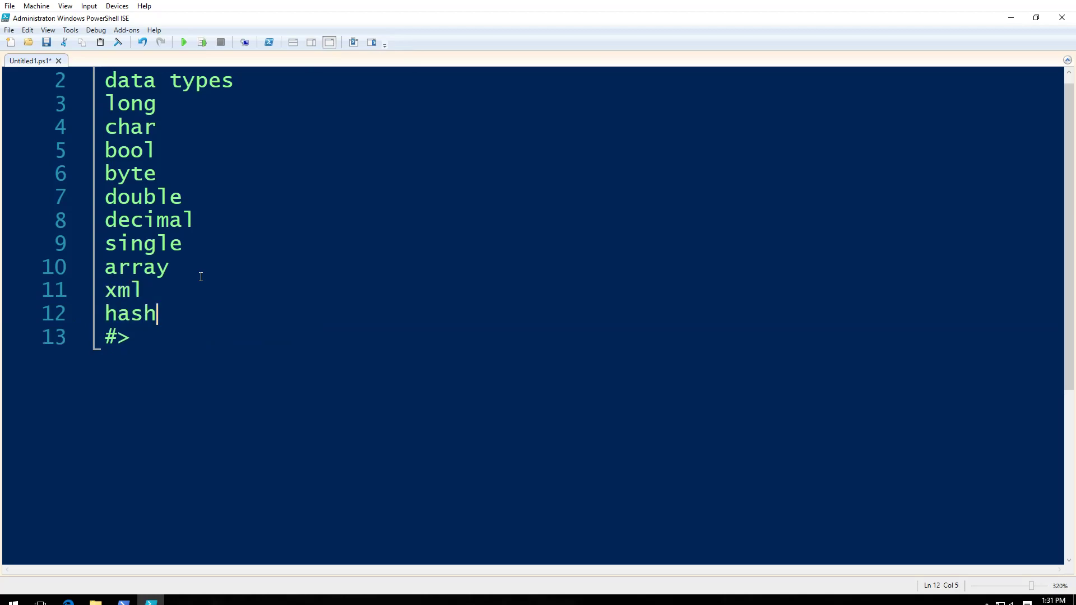
pyautogui.write('table')
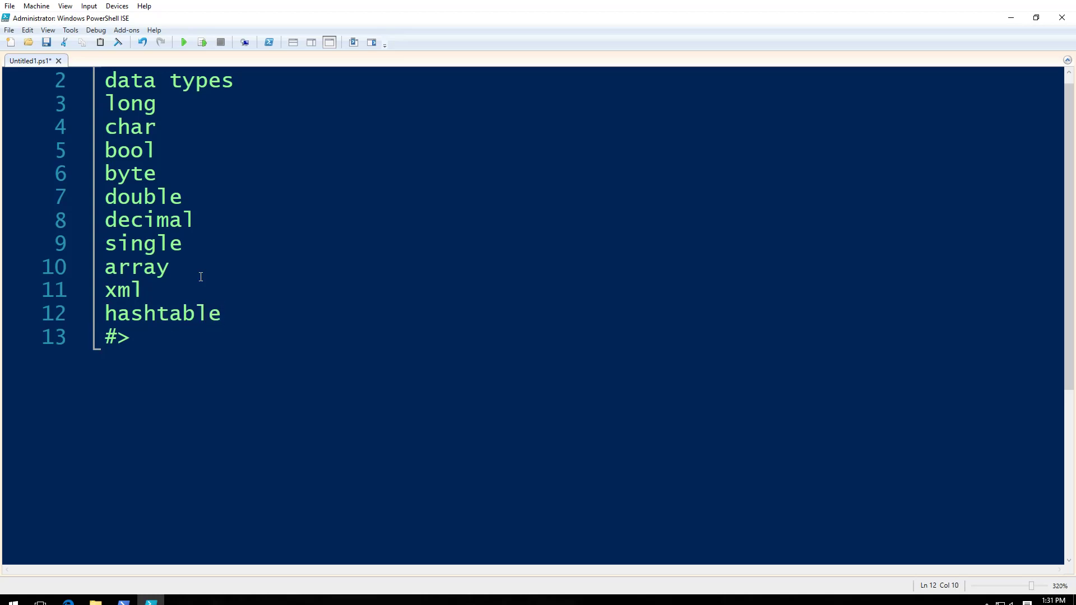
# Prefix the 'data types' heading with # and add blank lines below the comment block.
pyautogui.scroll(3)
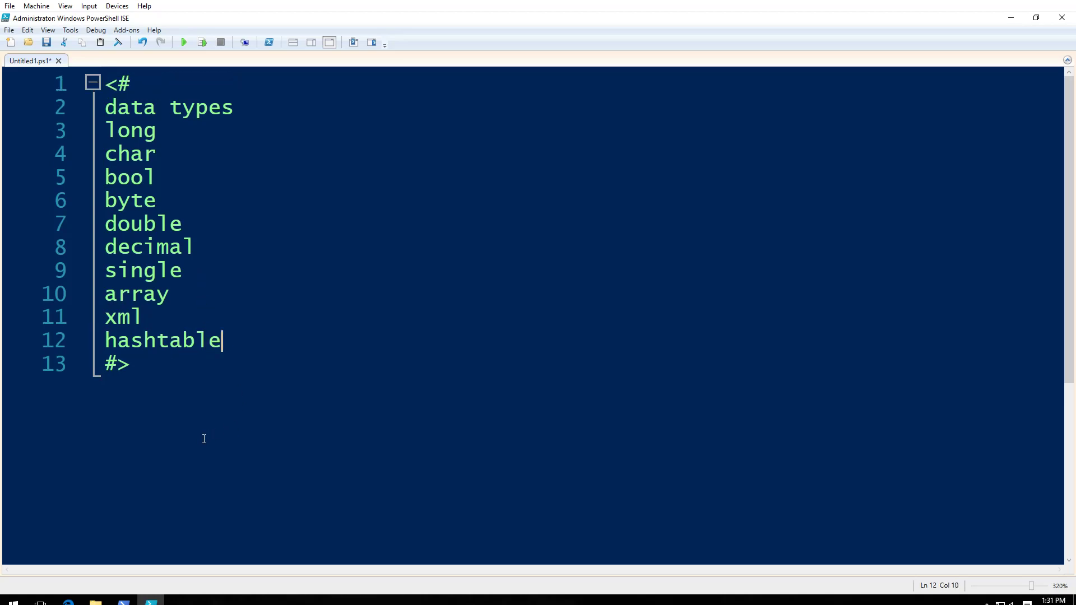
pyautogui.click(108, 107)
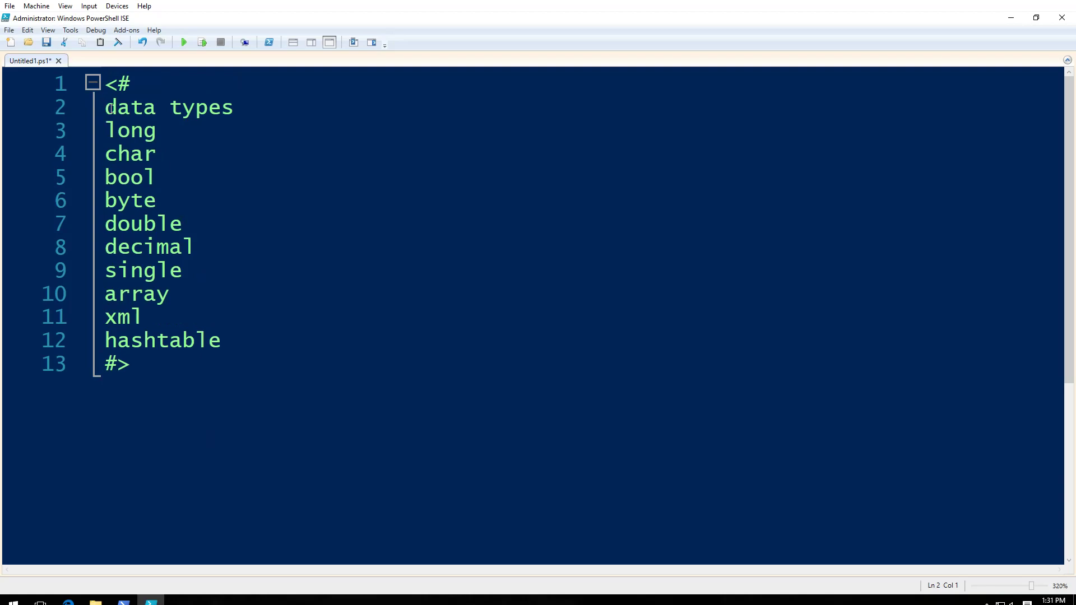
pyautogui.write('#')
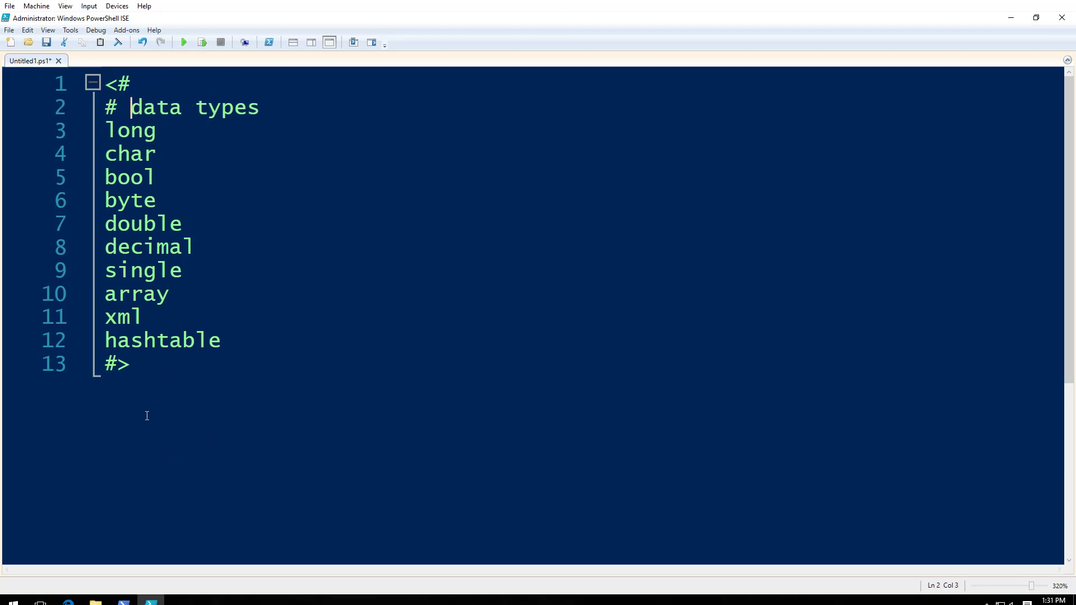
pyautogui.press('enter')
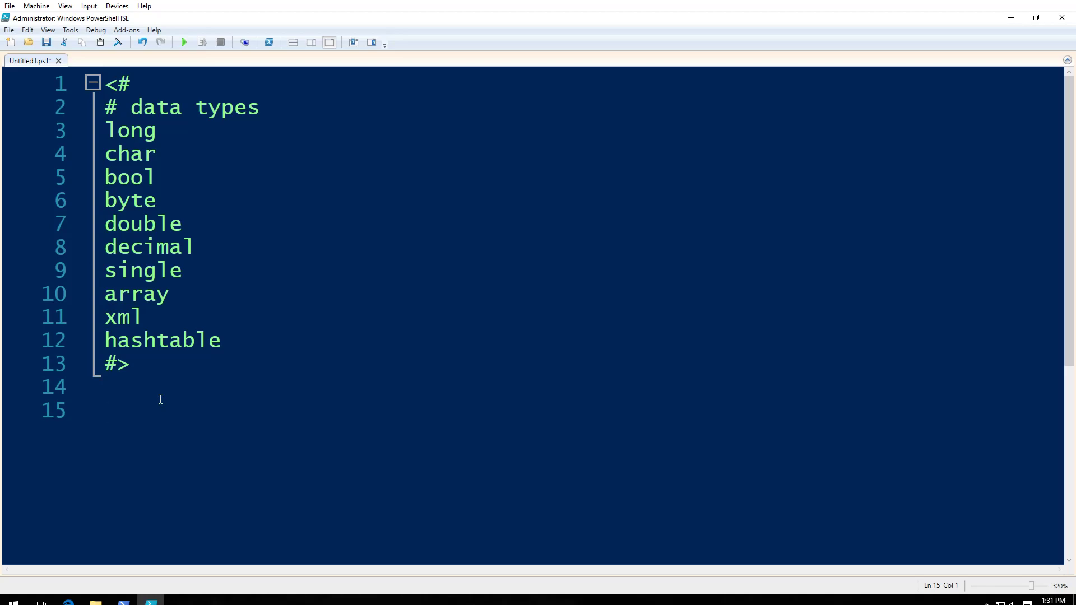
# Write [char]0x263a under a # char section and run it to print a smiley face.
pyautogui.write('[char')
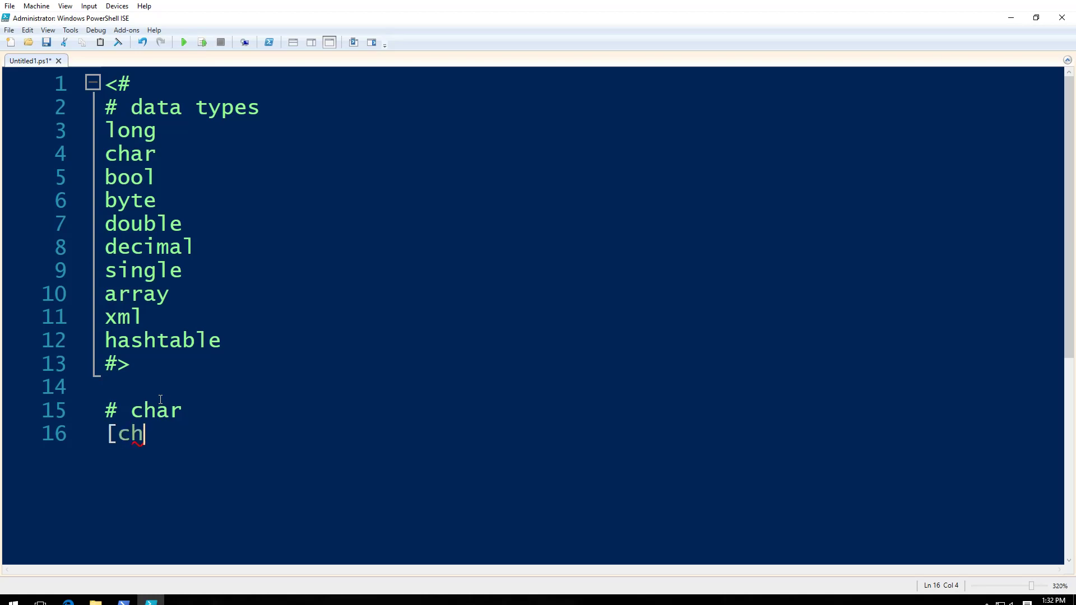
pyautogui.write('ar]')
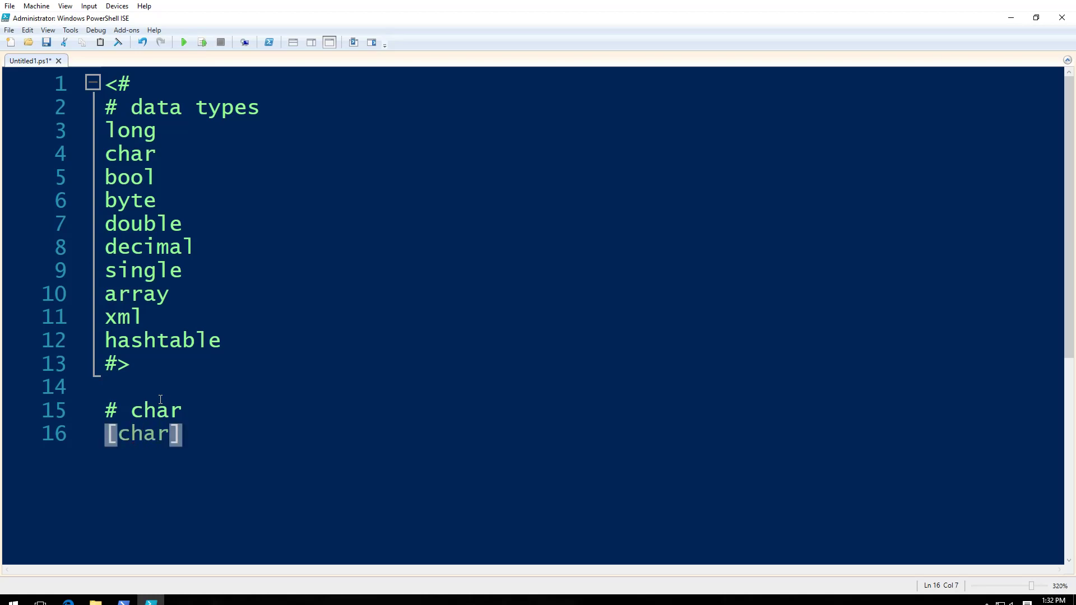
pyautogui.write('0x')
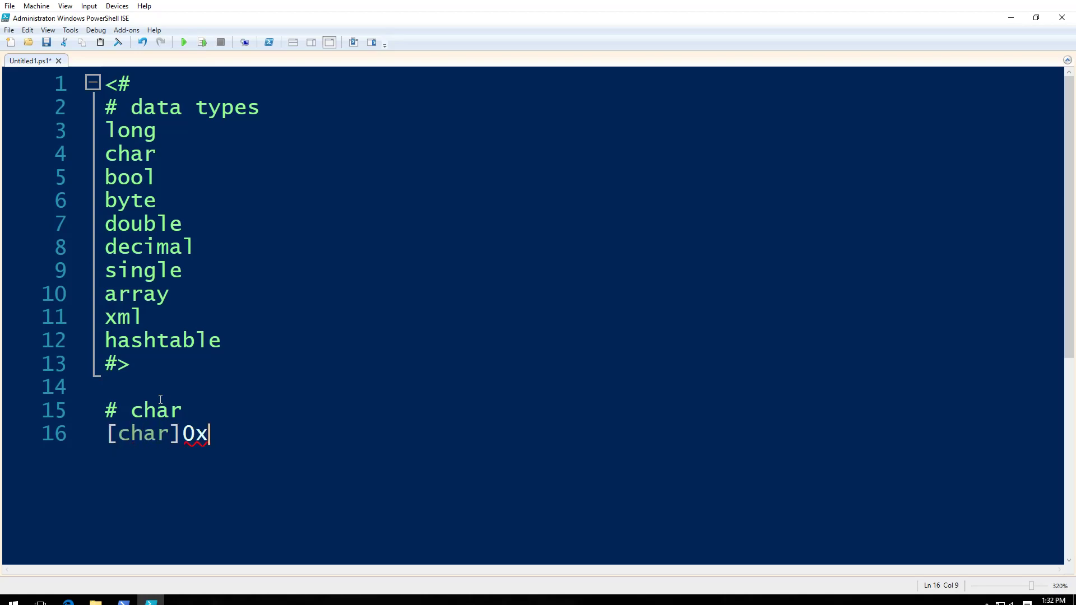
pyautogui.write('28')
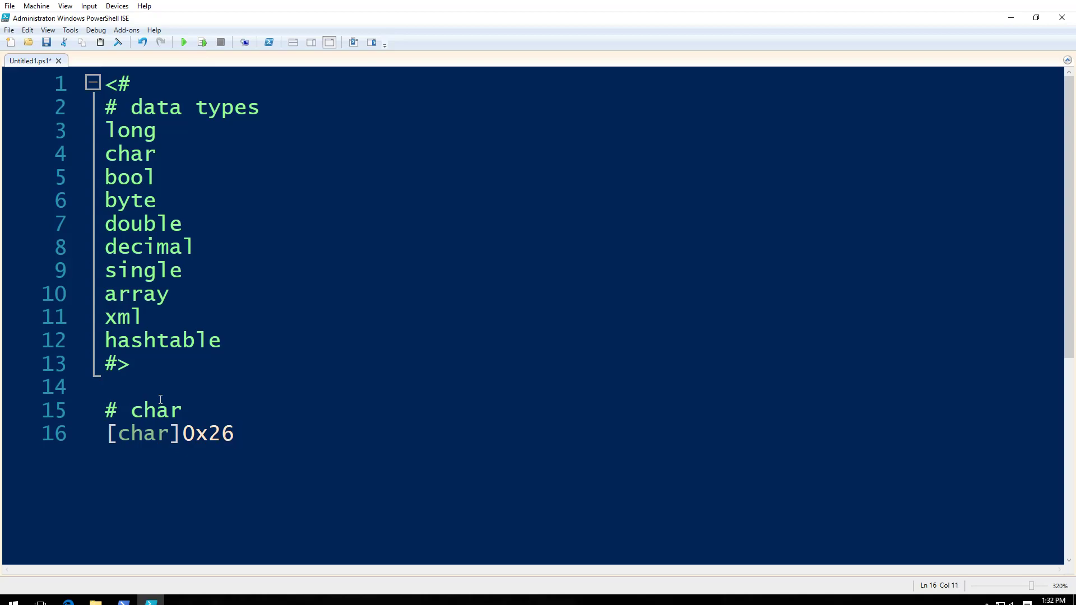
pyautogui.click(183, 41)
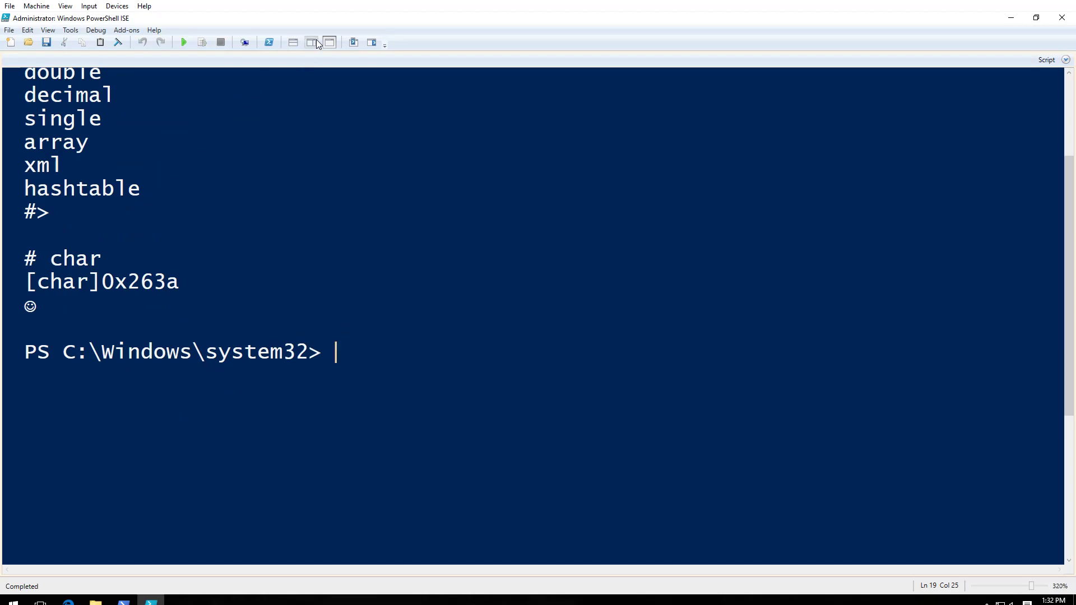
# Show script and console side by side and rerun the char example with 0x563c, printing a CJK character.
pyautogui.click(311, 42)
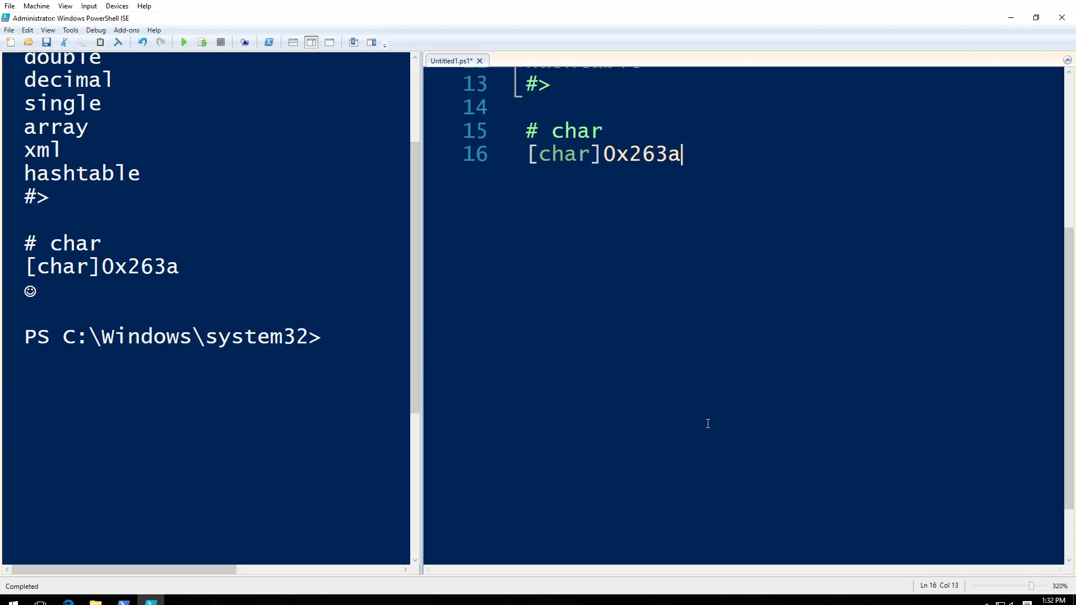
pyautogui.scroll(3)
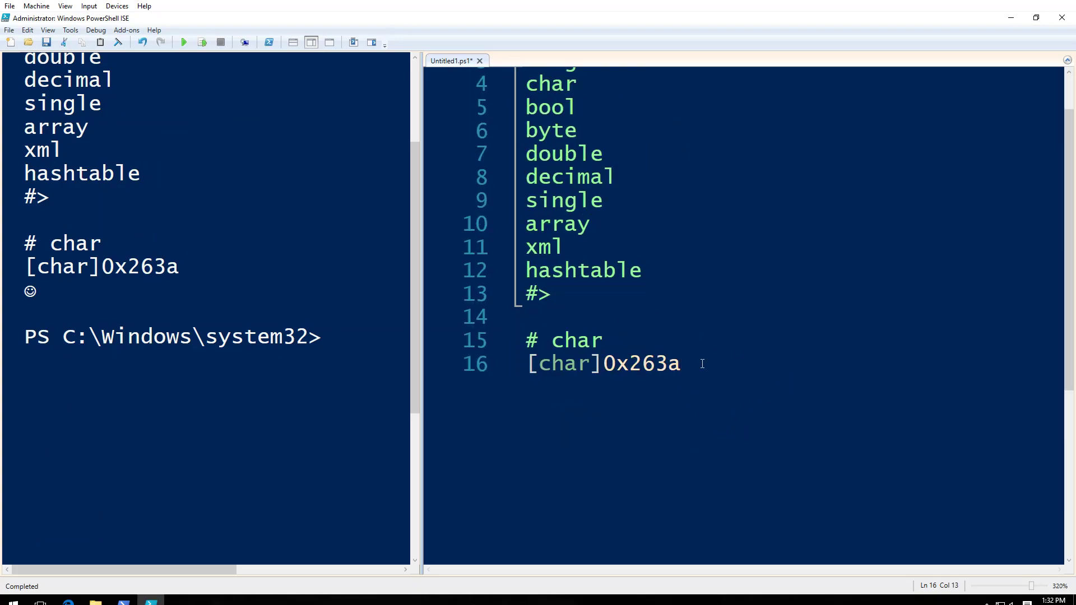
pyautogui.write('b')
pyautogui.press('Enter')
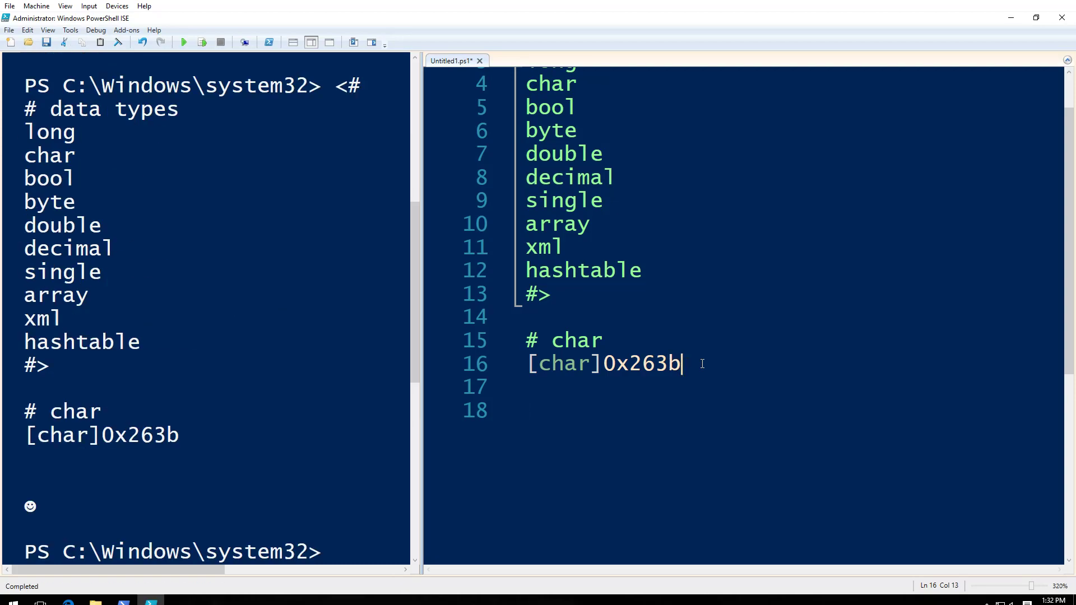
pyautogui.press('Backspace')
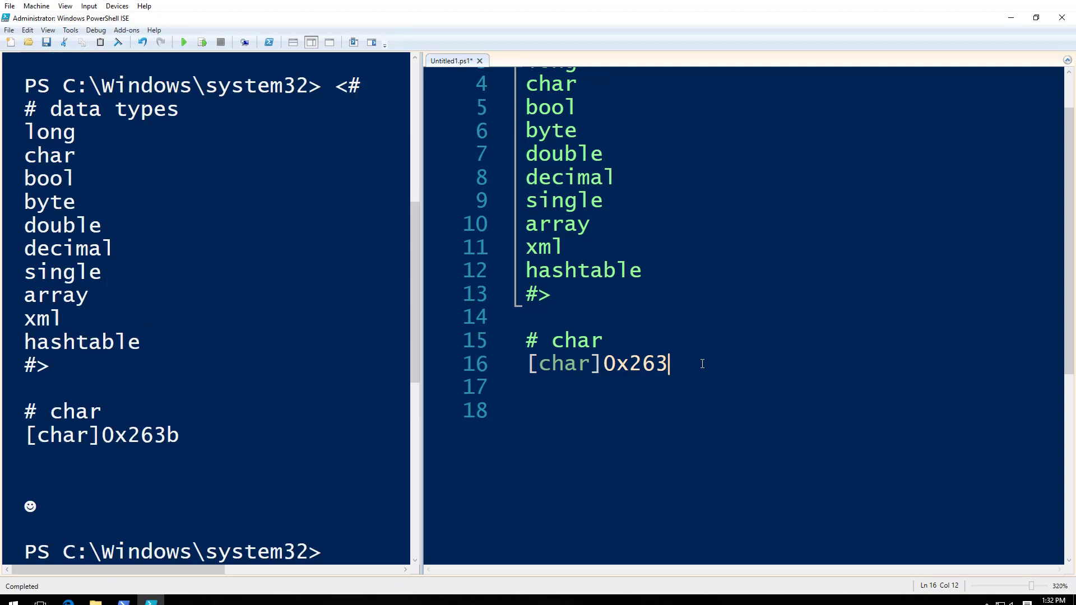
pyautogui.write('c')
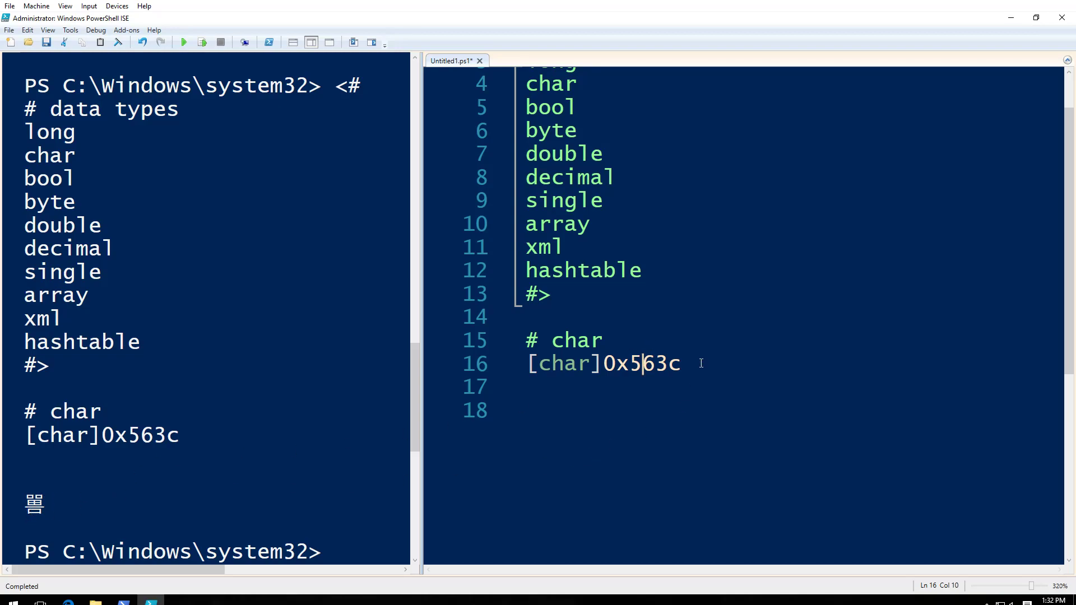
# Add a # bool section with $false and $true and run it to print False and True.
pyautogui.press('Return')
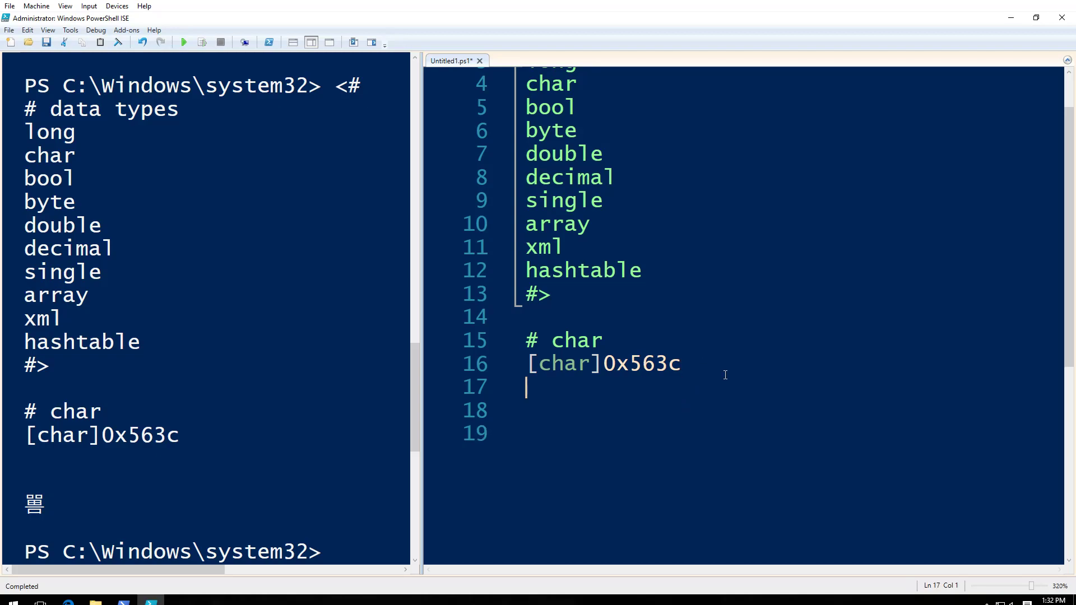
pyautogui.write('#')
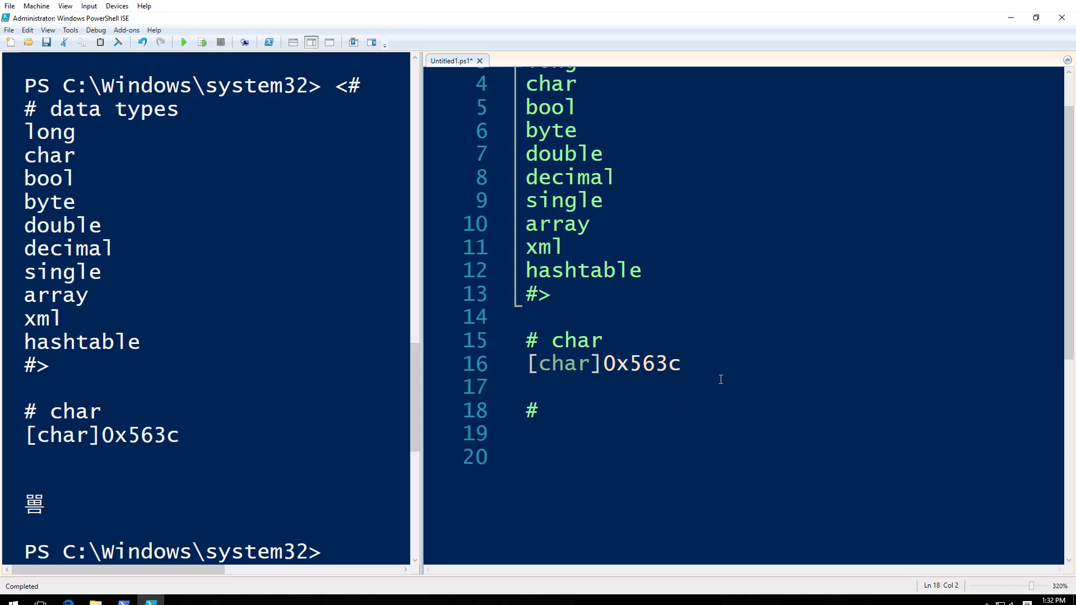
pyautogui.write('bool')
pyautogui.click(793, 434)
pyautogui.write('$false')
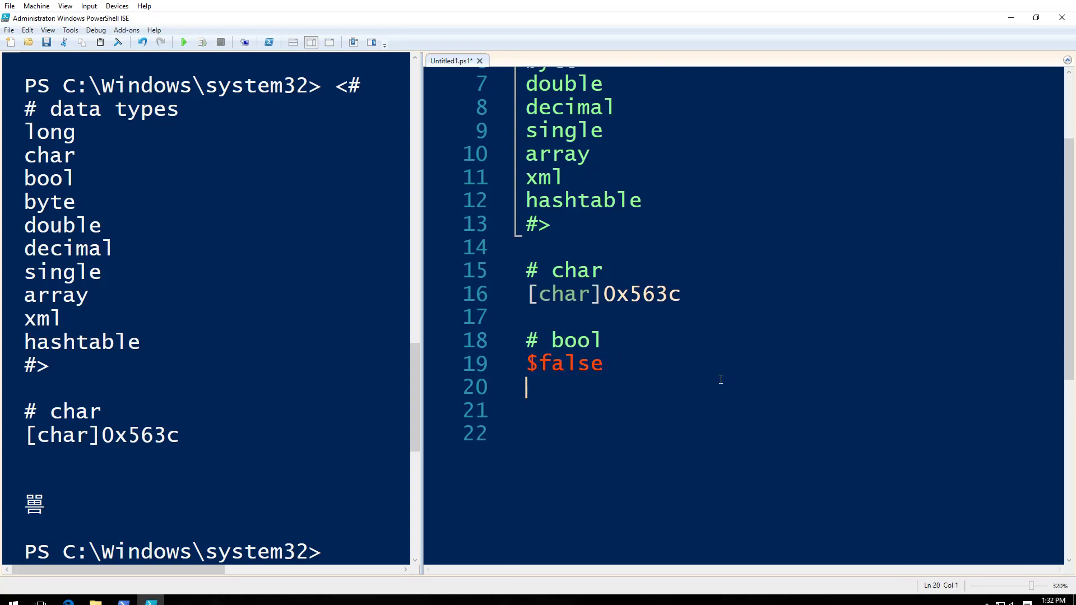
pyautogui.write('$true')
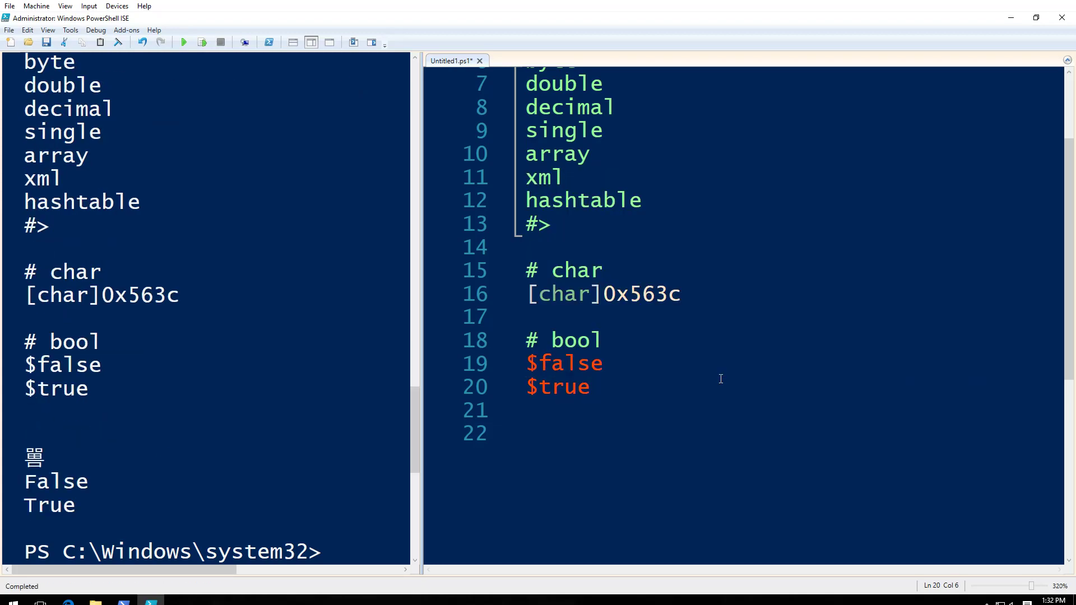
pyautogui.moveTo(532, 293)
pyautogui.write('# ')
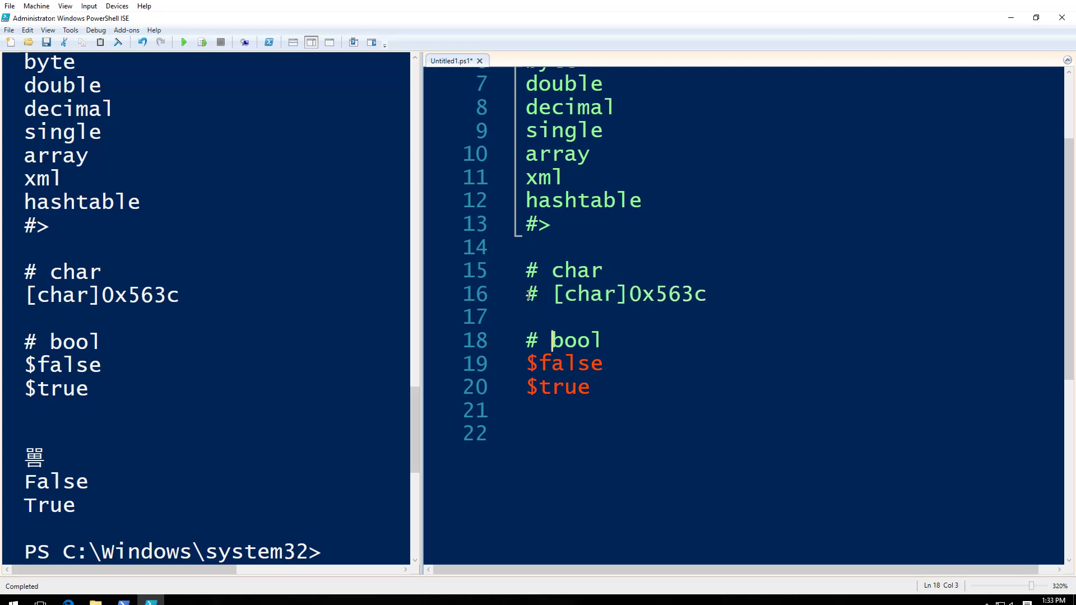
# Comment out the char line and clear the old $false/$true values in the bool section.
pyautogui.click(563, 386)
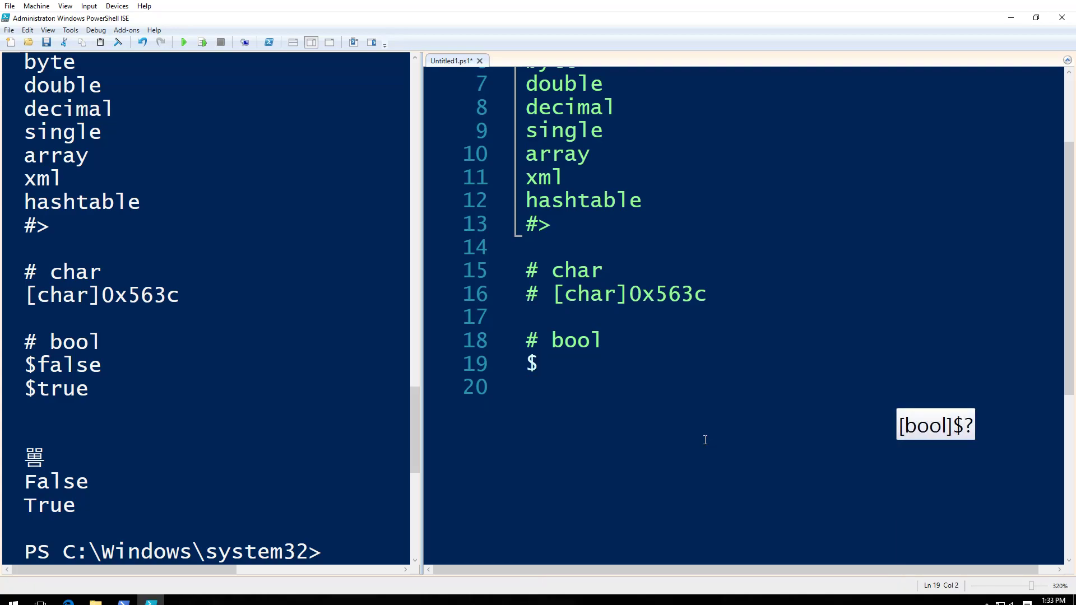
pyautogui.press('Backspace')
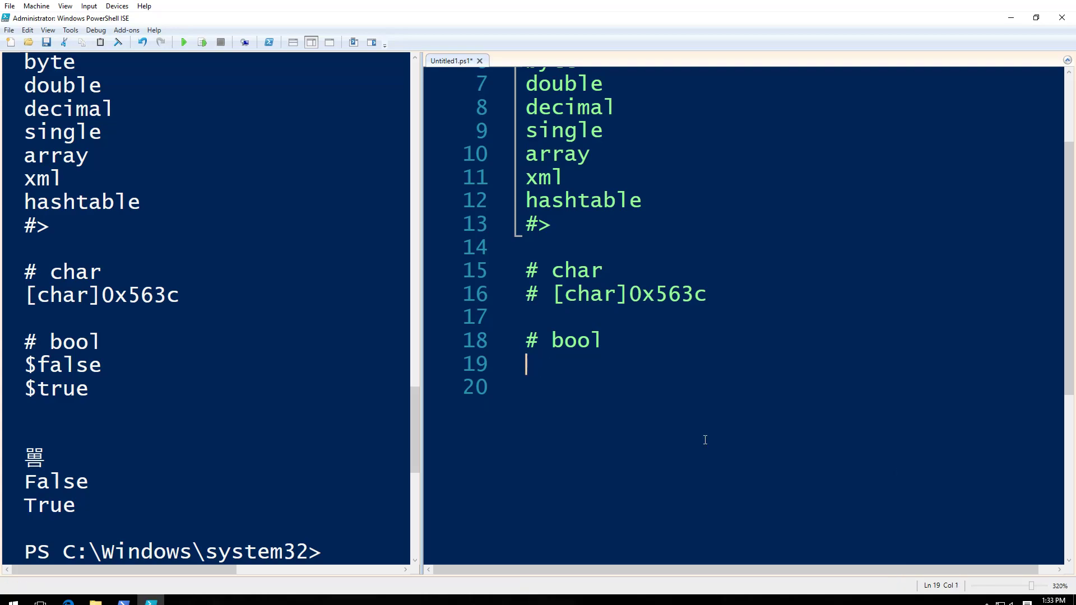
pyautogui.write('($')
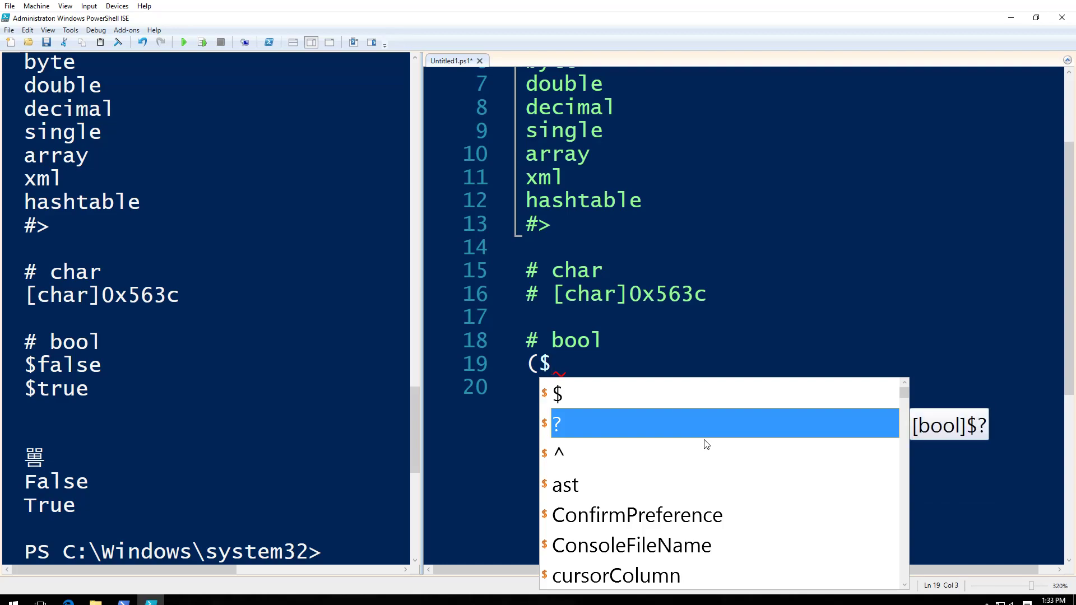
pyautogui.write('na')
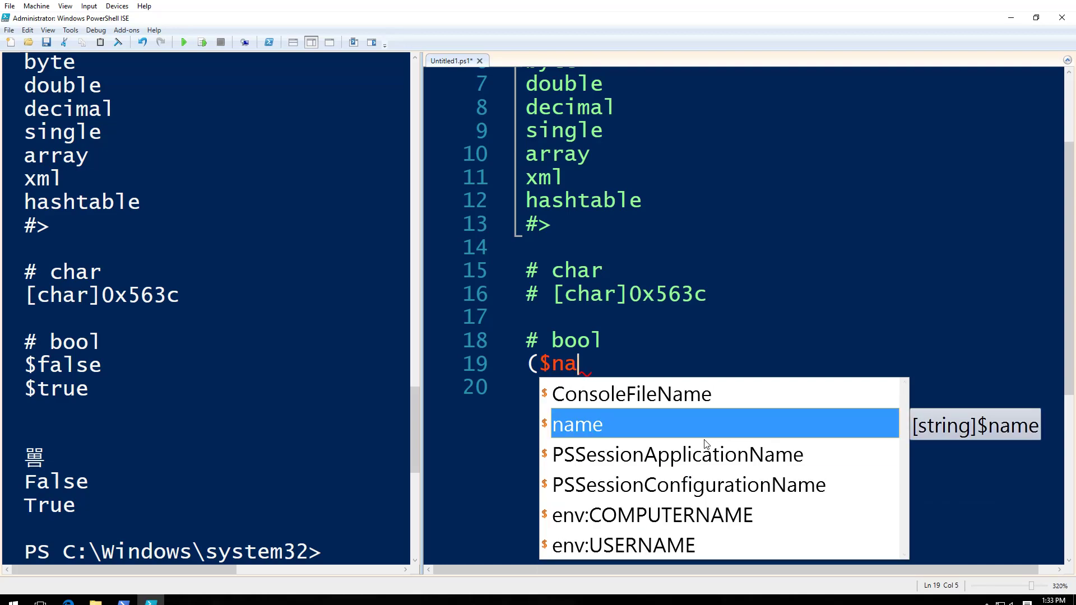
pyautogui.press('backspace')
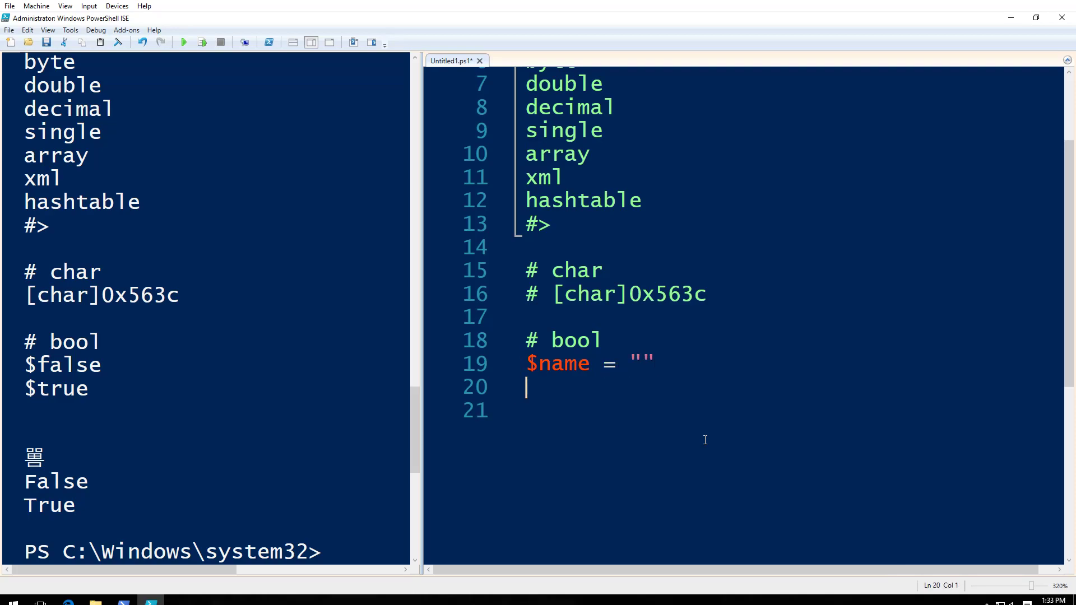
# Set $name to an empty string and write (!$name) to negate it.
pyautogui.write('$')
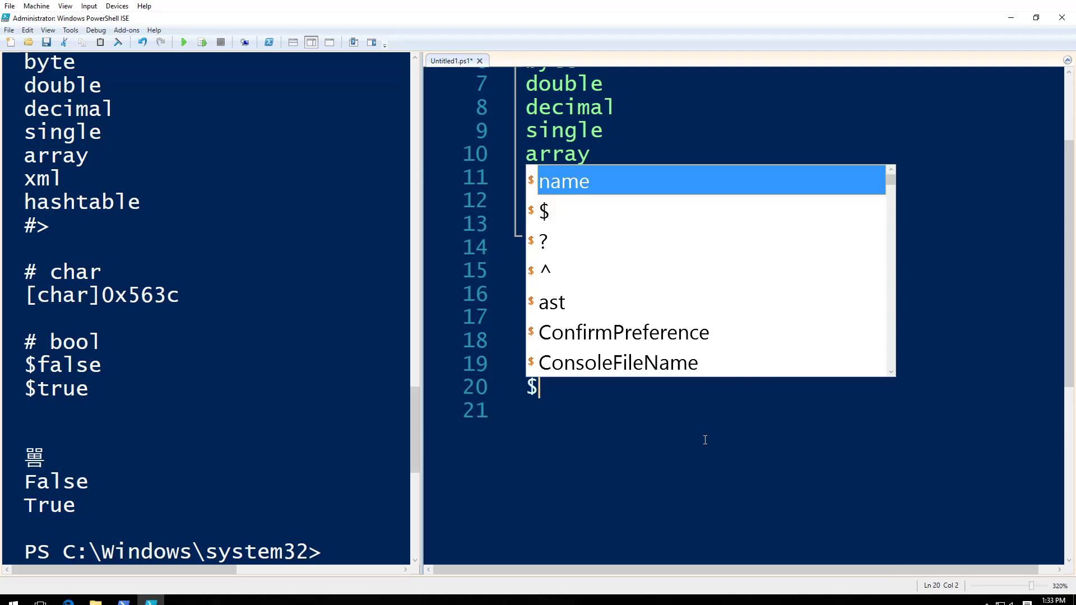
pyautogui.write('name = ""')
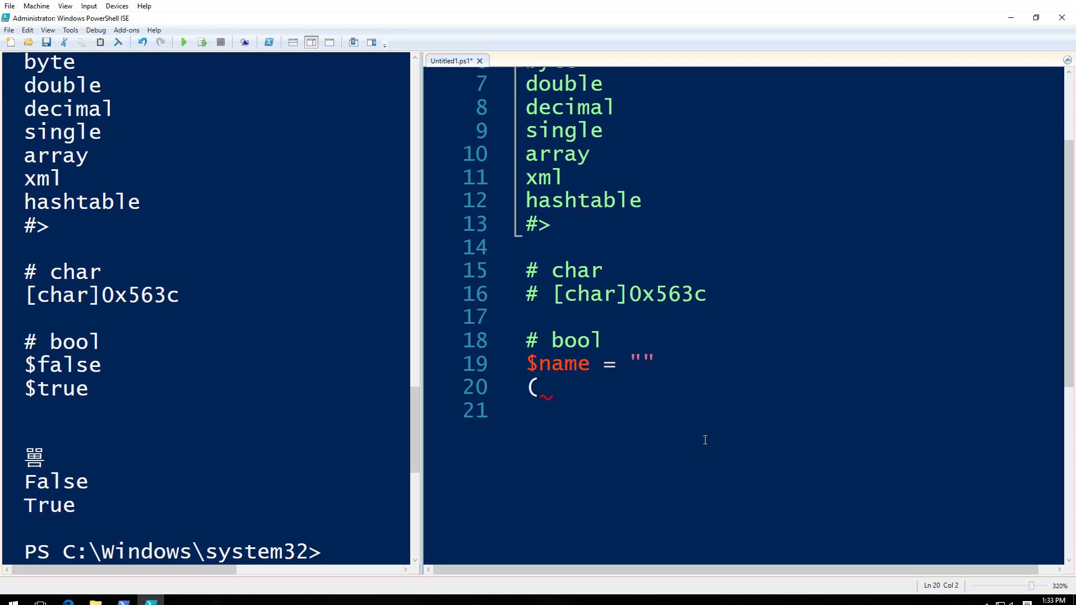
pyautogui.write('!$')
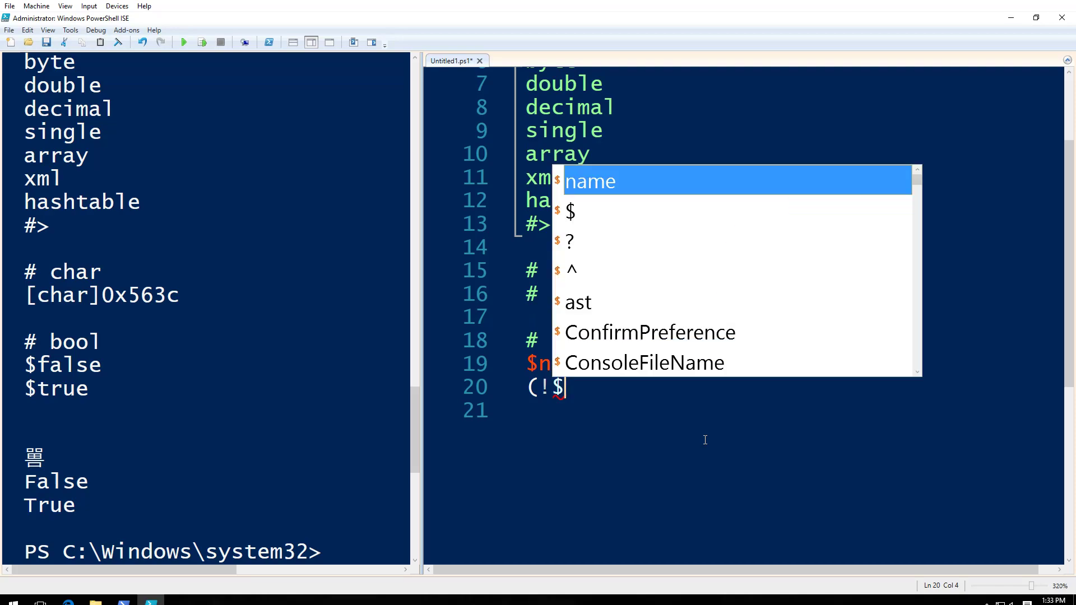
pyautogui.write('name)')
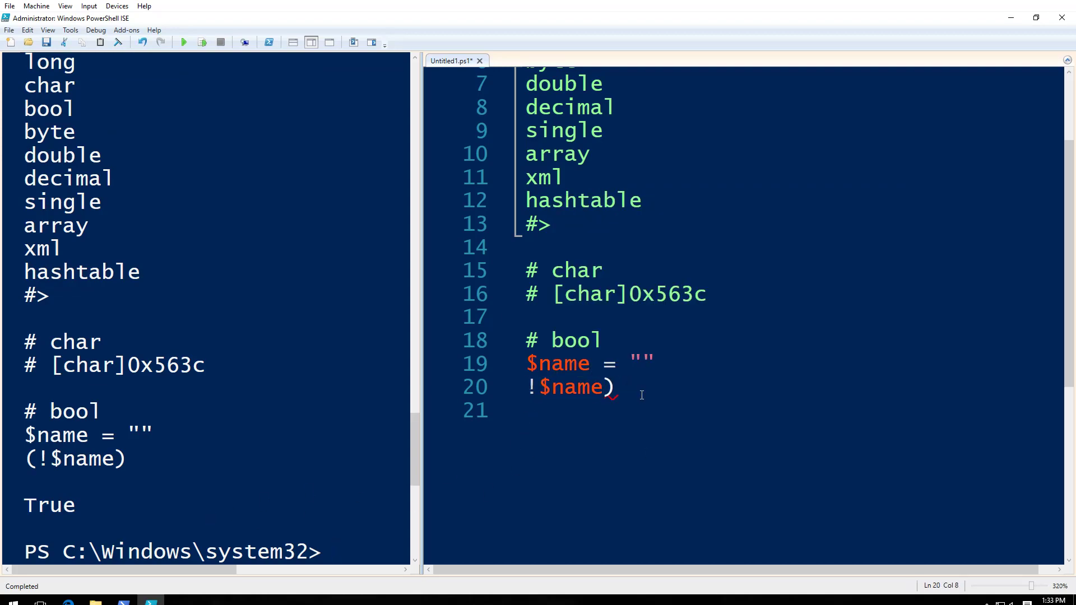
# Set $name = "a", run !$name so the console prints False, then clear the negation line.
pyautogui.press('Backspace')
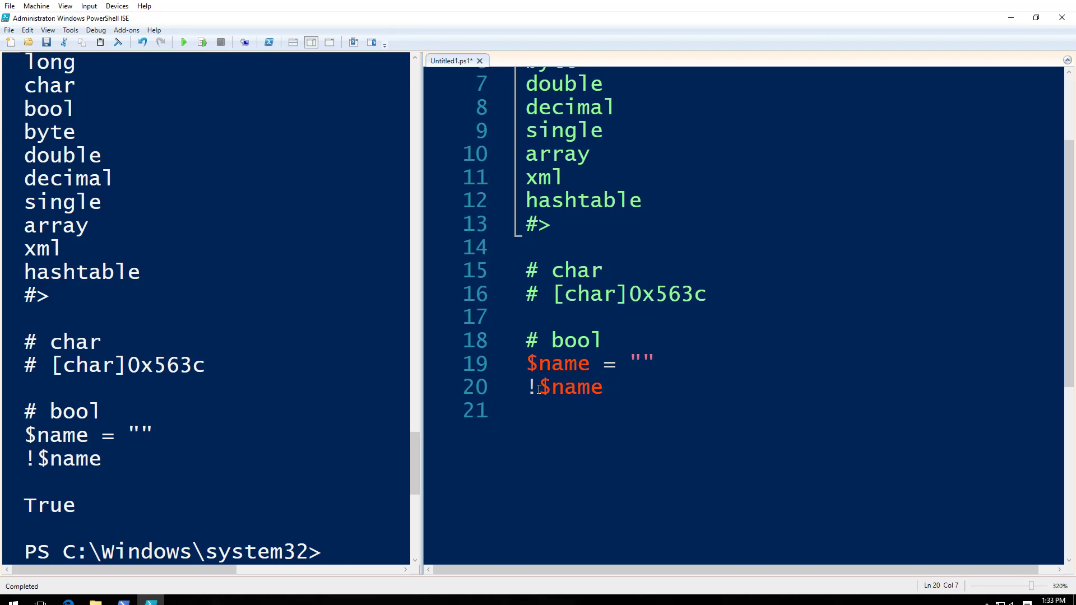
pyautogui.click(537, 386)
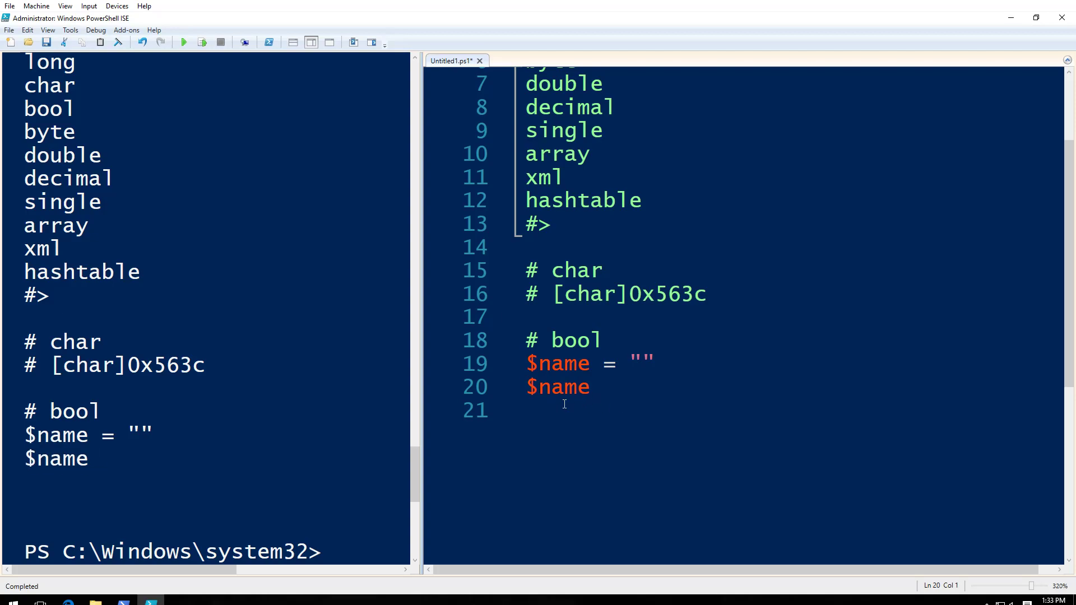
pyautogui.write('!')
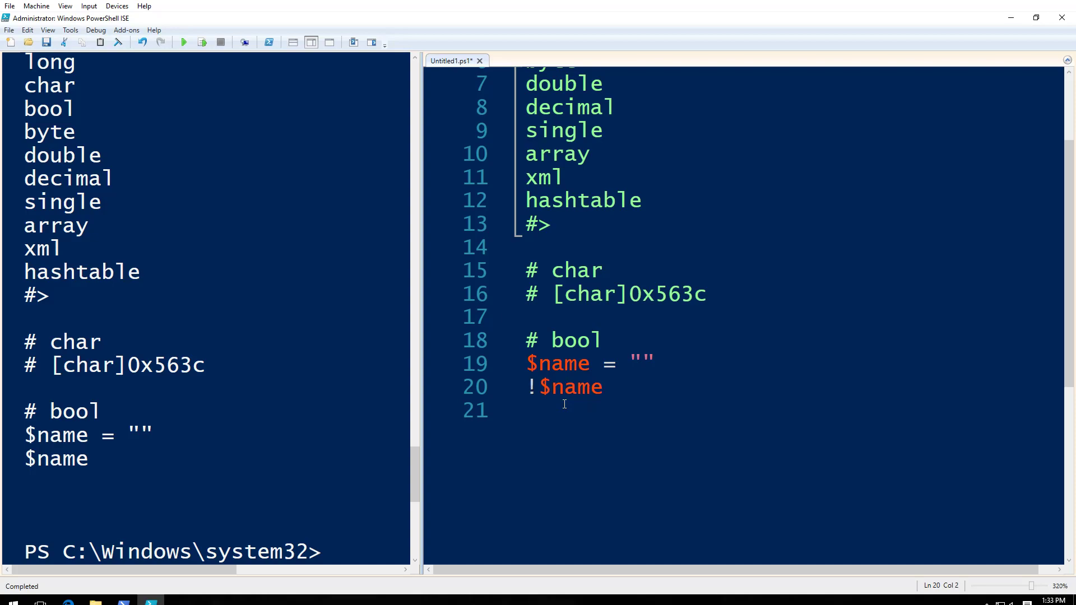
pyautogui.write('a')
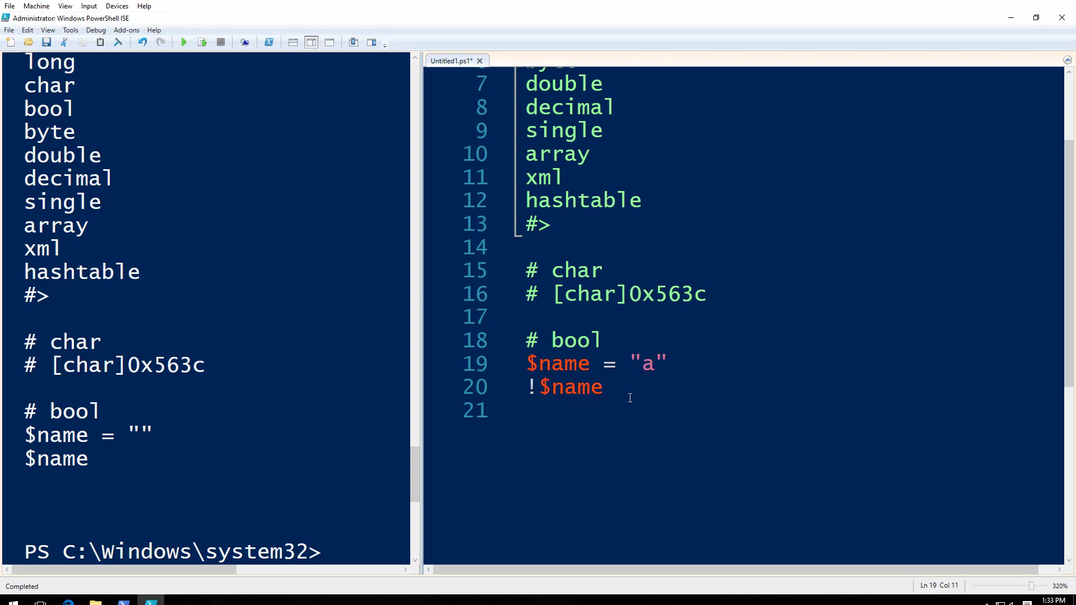
pyautogui.click(183, 42)
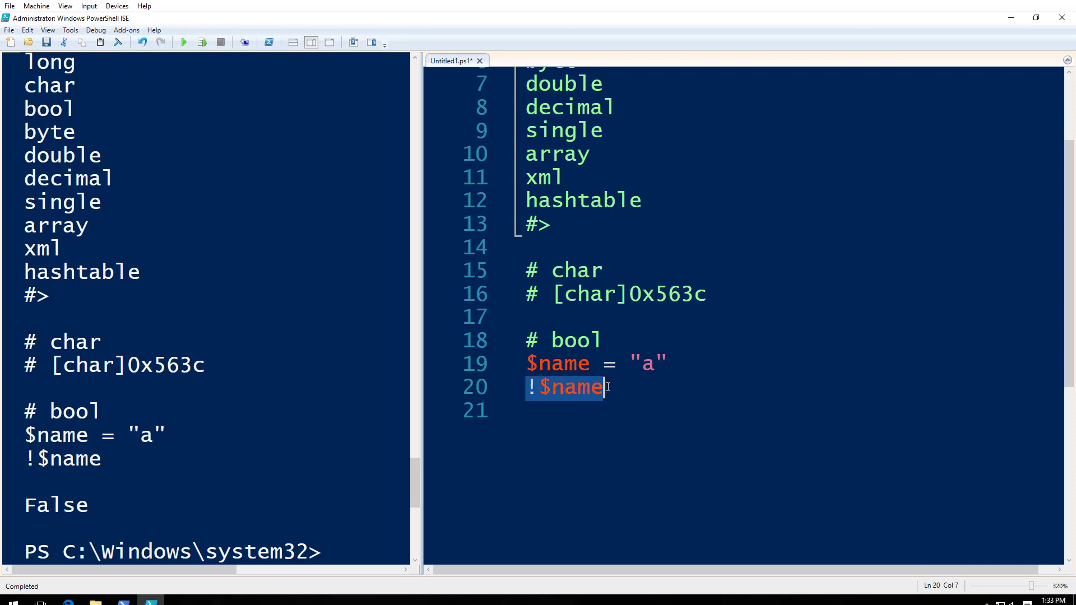
pyautogui.press('Delete')
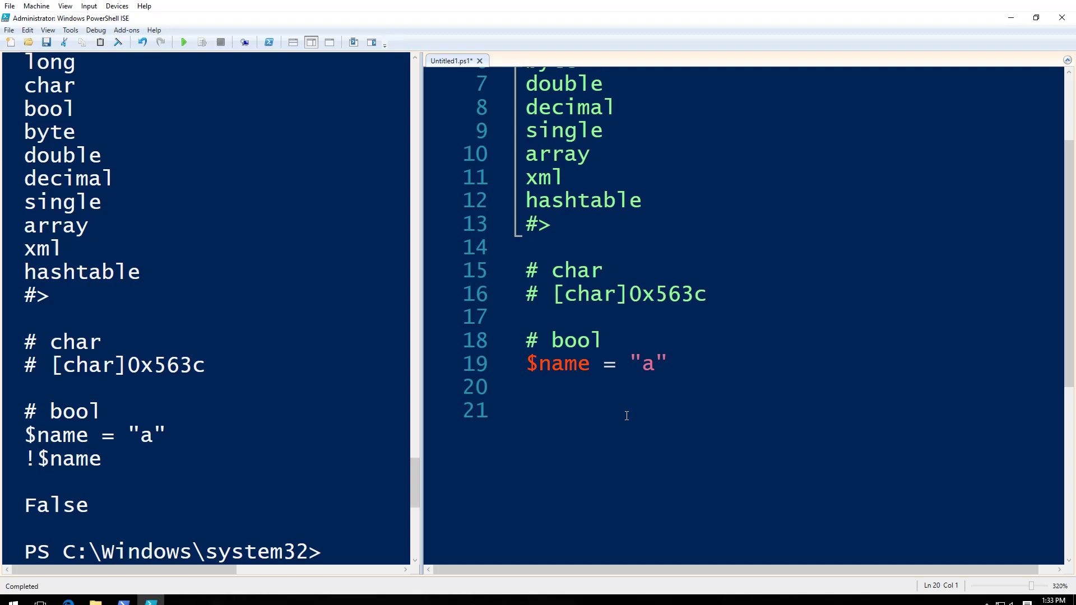
# Set $a = 1 and $b = 2, run $a -eq $b (False), then $a -ne $b (True).
pyautogui.write('$a')
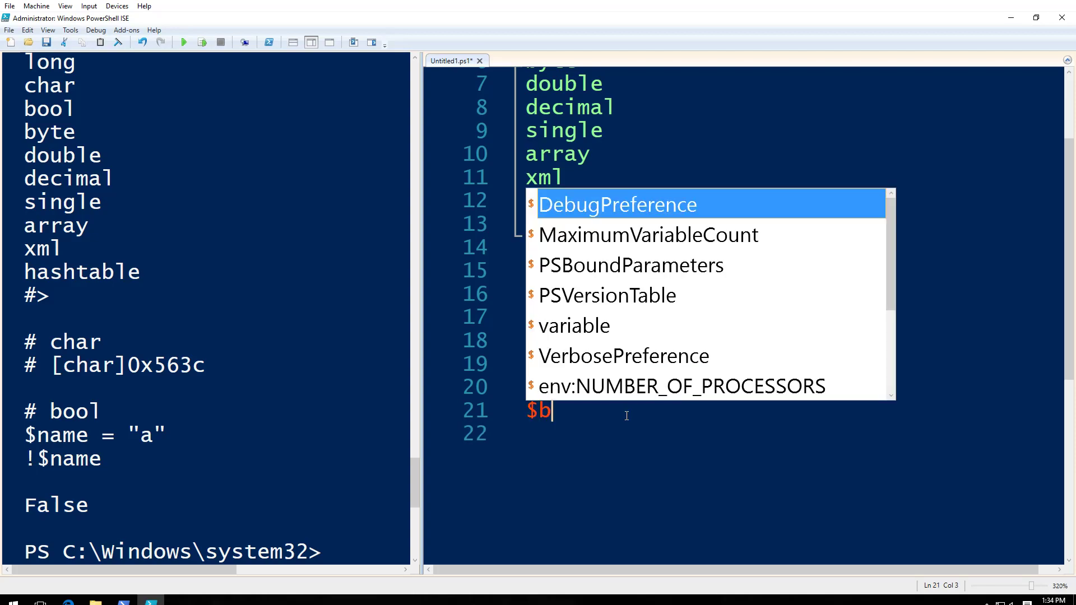
pyautogui.write('= 2')
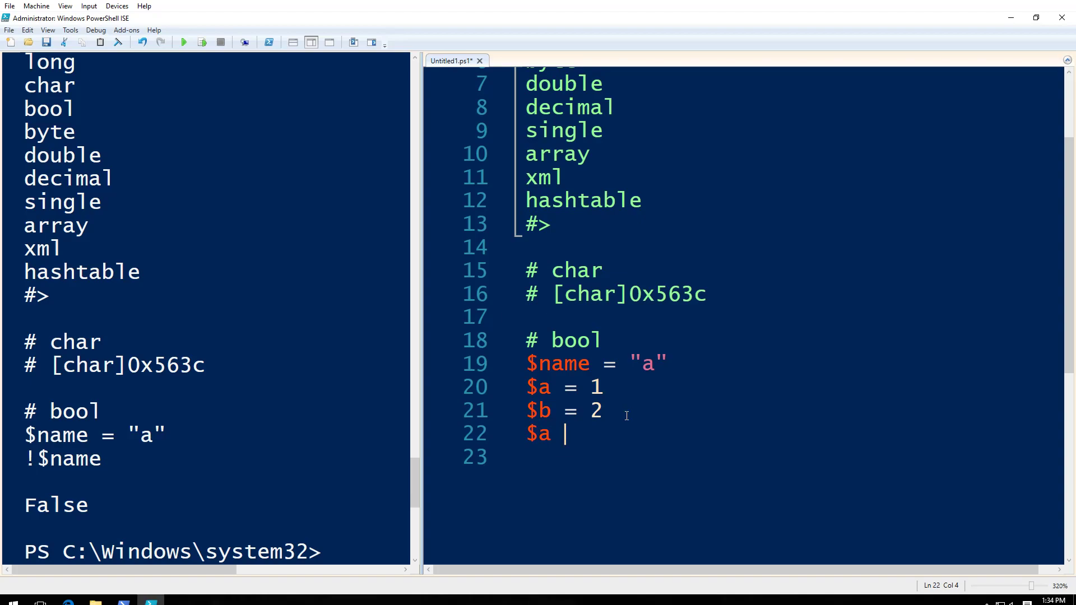
pyautogui.write('-eq')
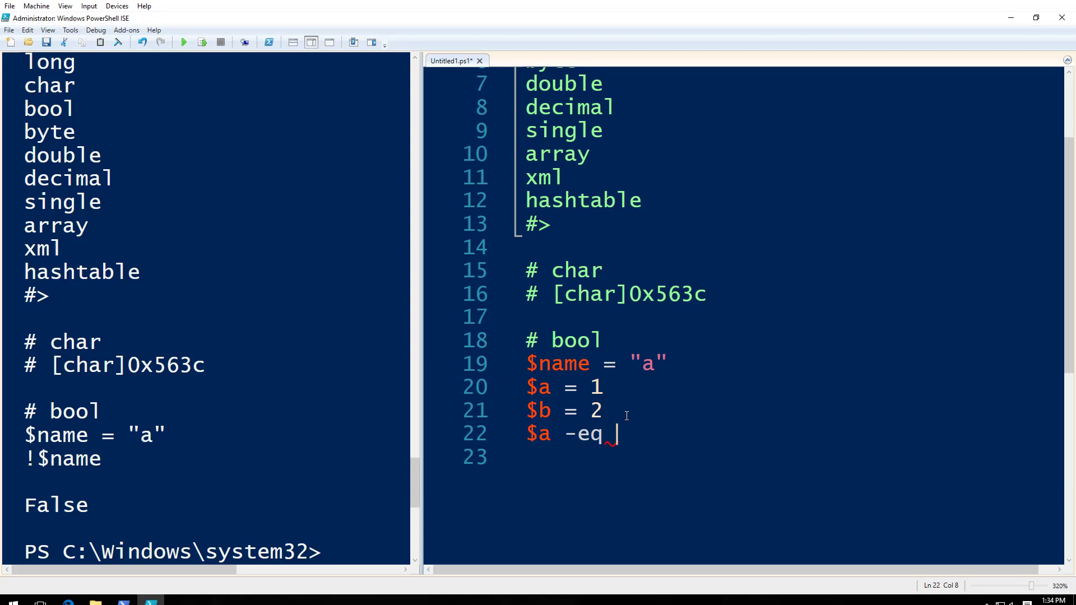
pyautogui.write('$')
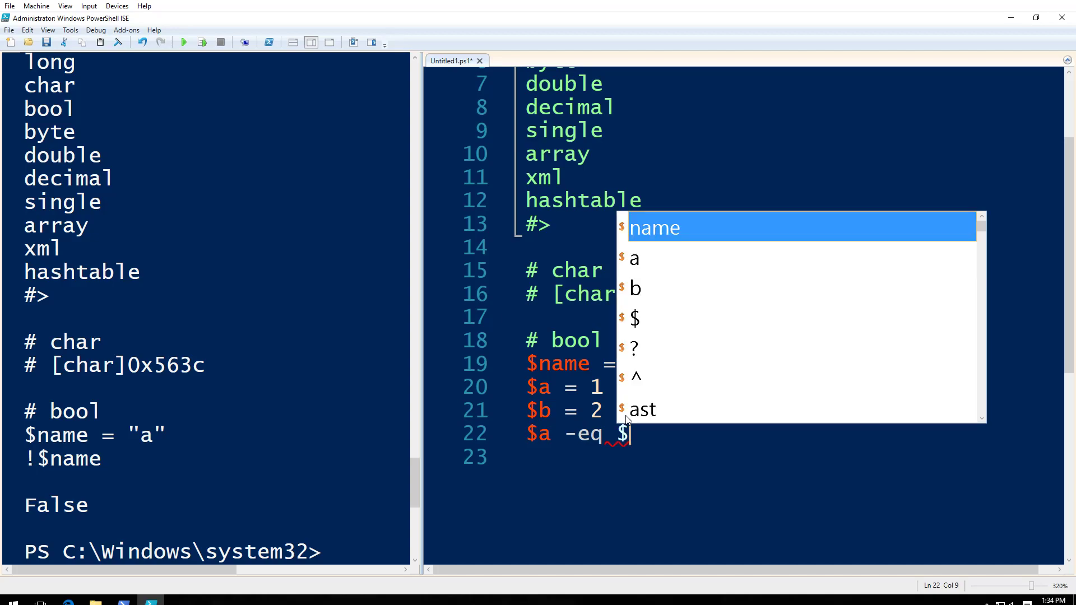
pyautogui.write('b')
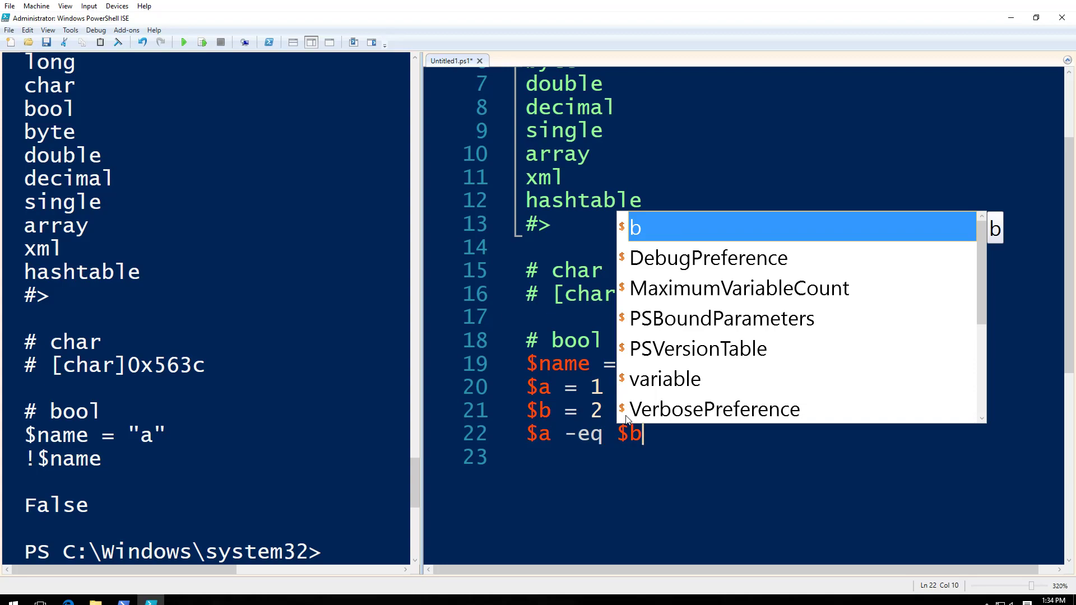
pyautogui.press('Escape')
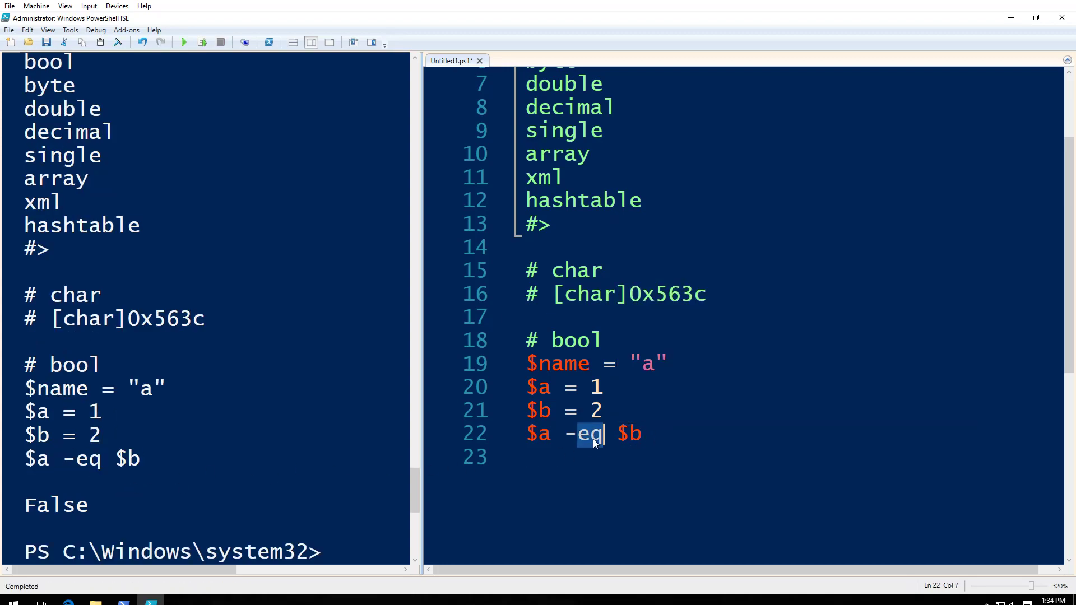
pyautogui.write('ne')
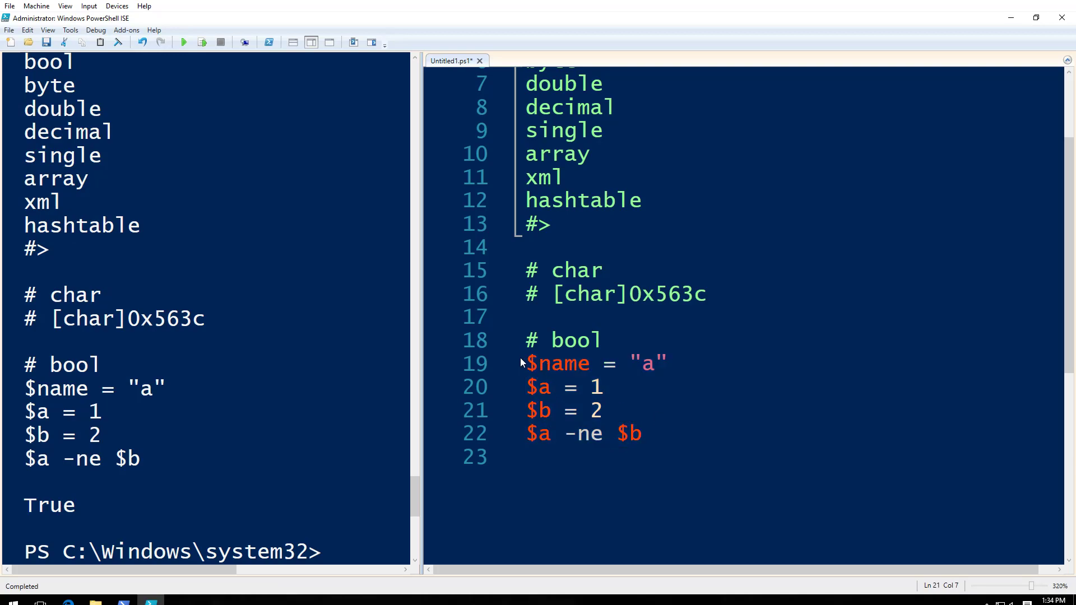
# Comment out the four bool example lines with # and start a fresh line below them.
pyautogui.click(527, 363)
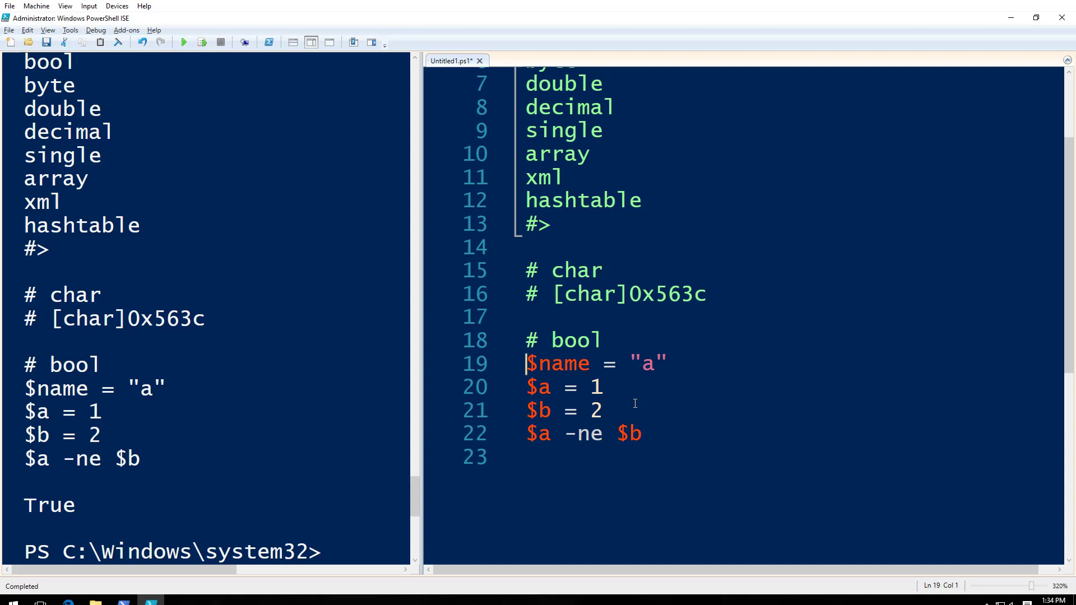
pyautogui.click(528, 434)
pyautogui.write('# ')
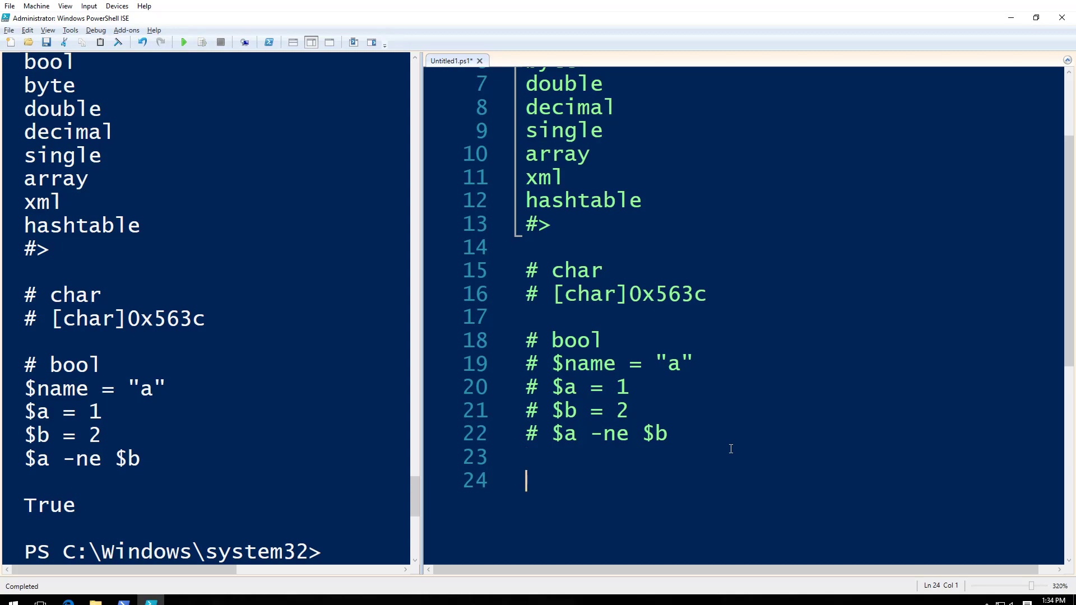
pyautogui.moveTo(257, 250)
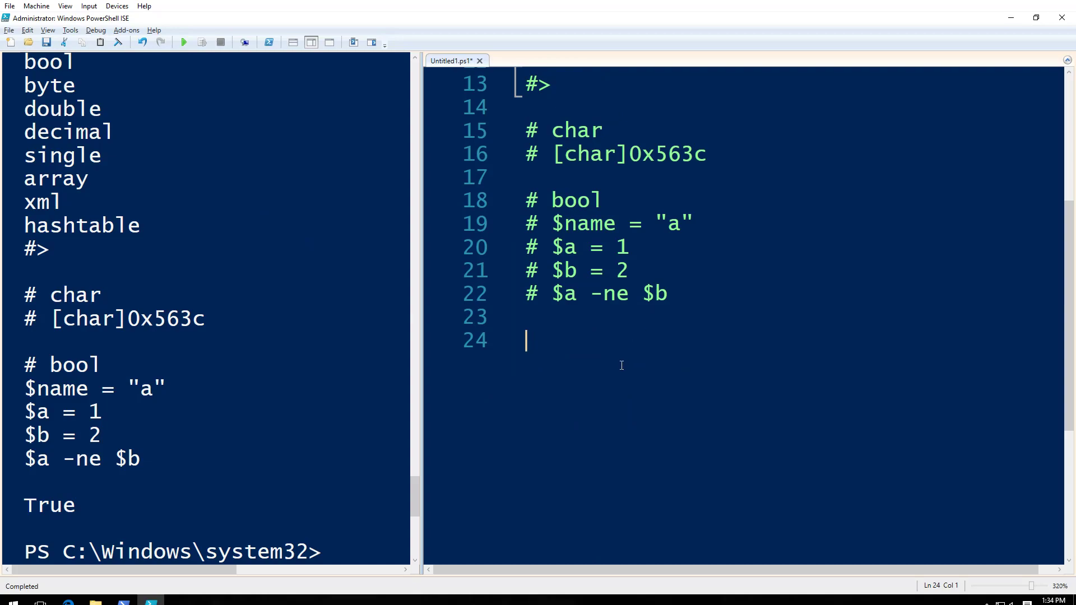
# Run $name.GetType() for $name = 1 (Int32), then for 'ambi' (String).
pyautogui.write('$')
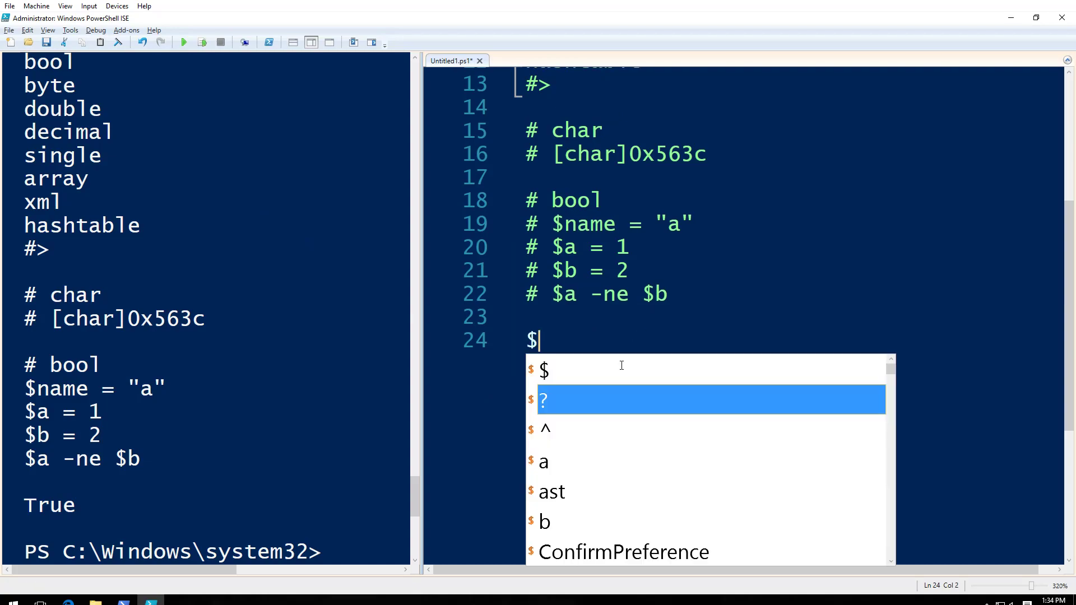
pyautogui.moveTo(623, 369)
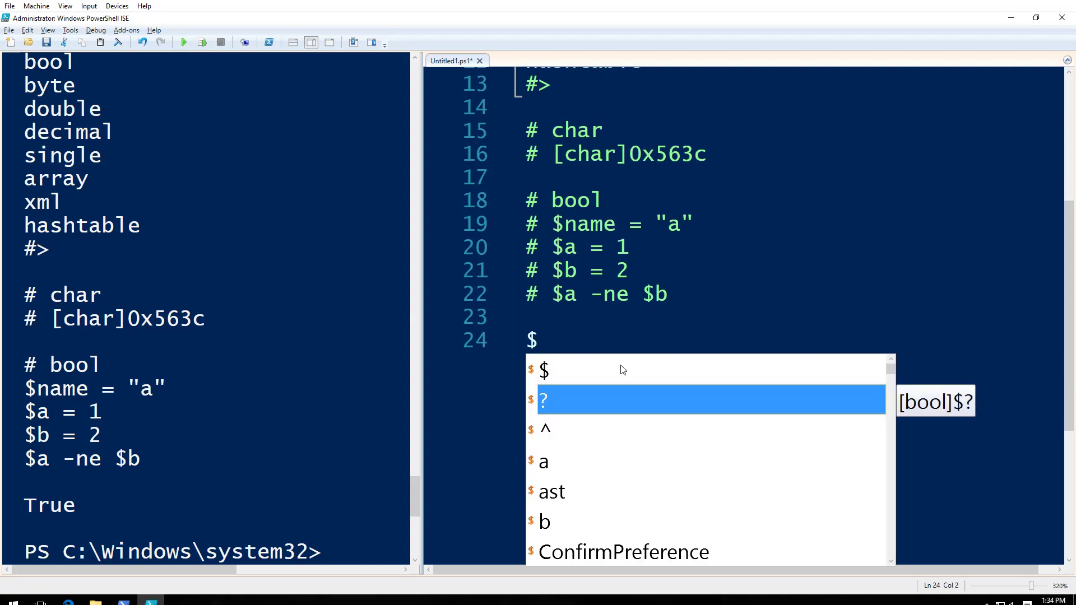
pyautogui.write('name = 1')
pyautogui.write('$name.GetType(')
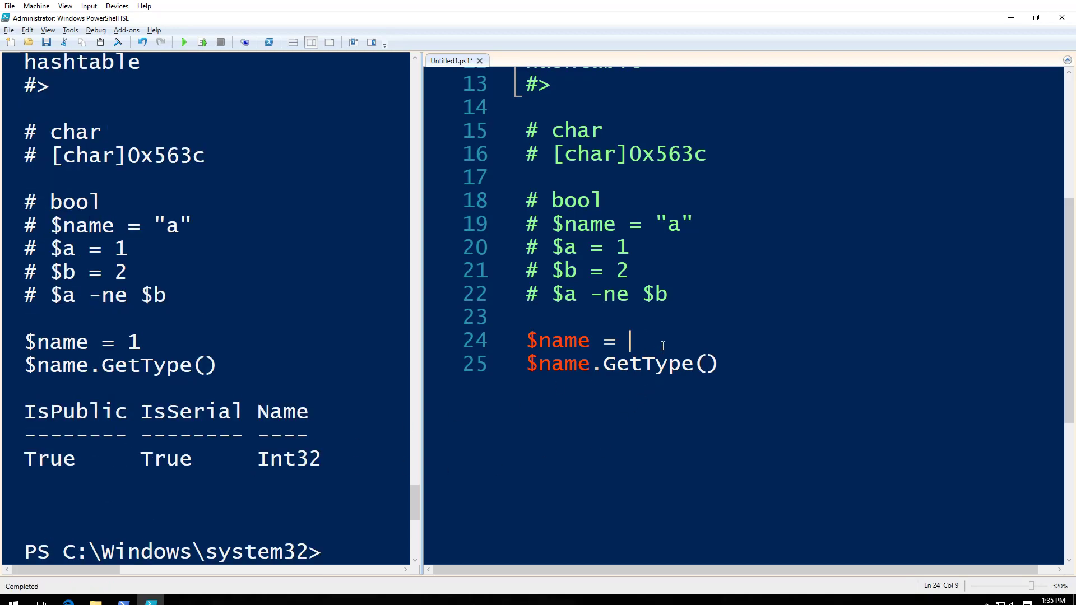
pyautogui.write("'")
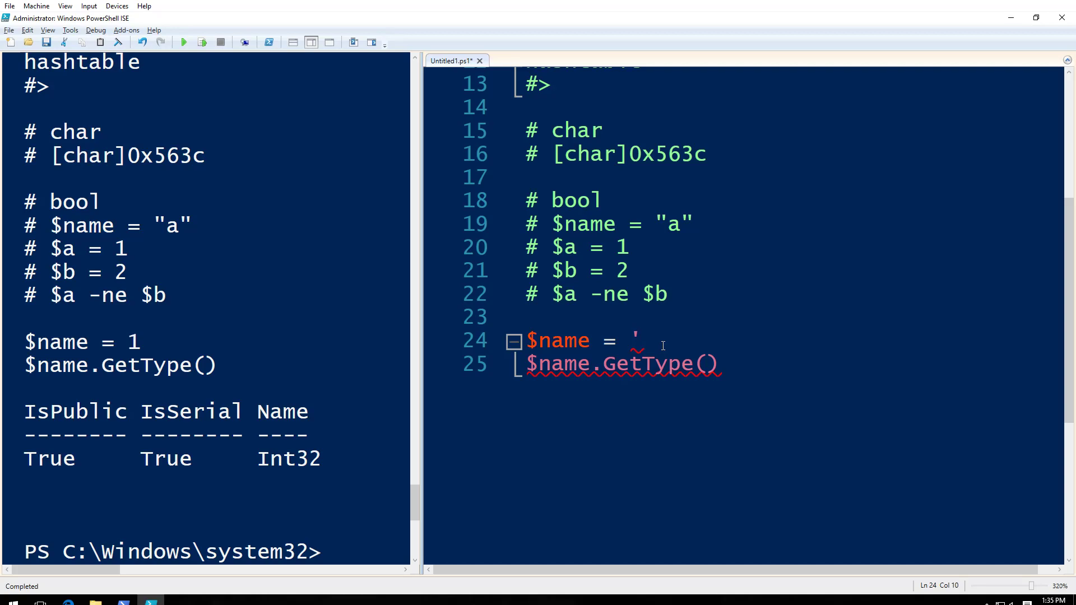
pyautogui.write('ambi')
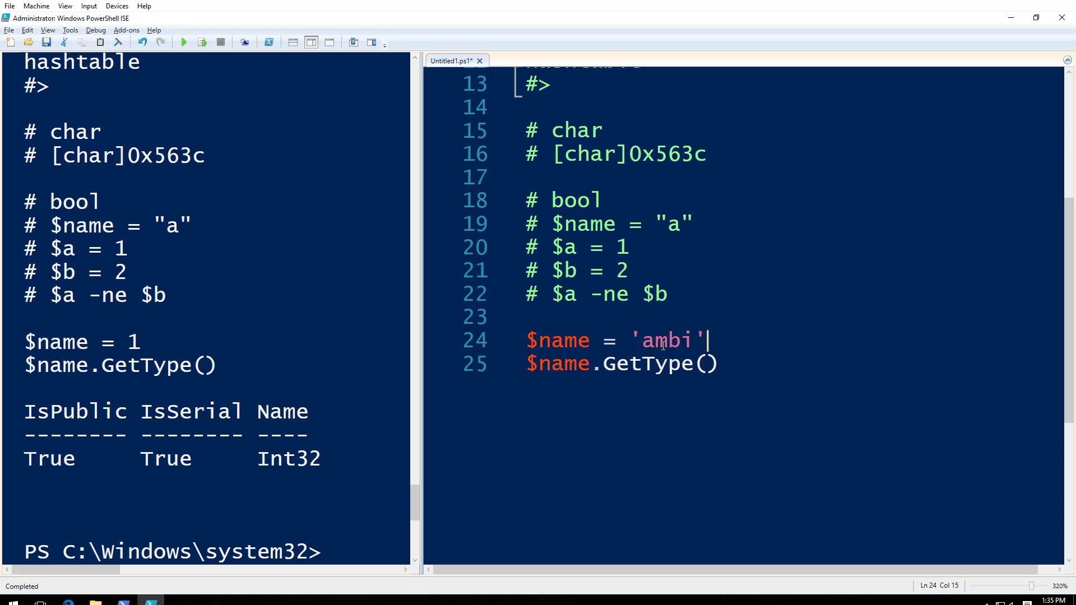
pyautogui.click(183, 43)
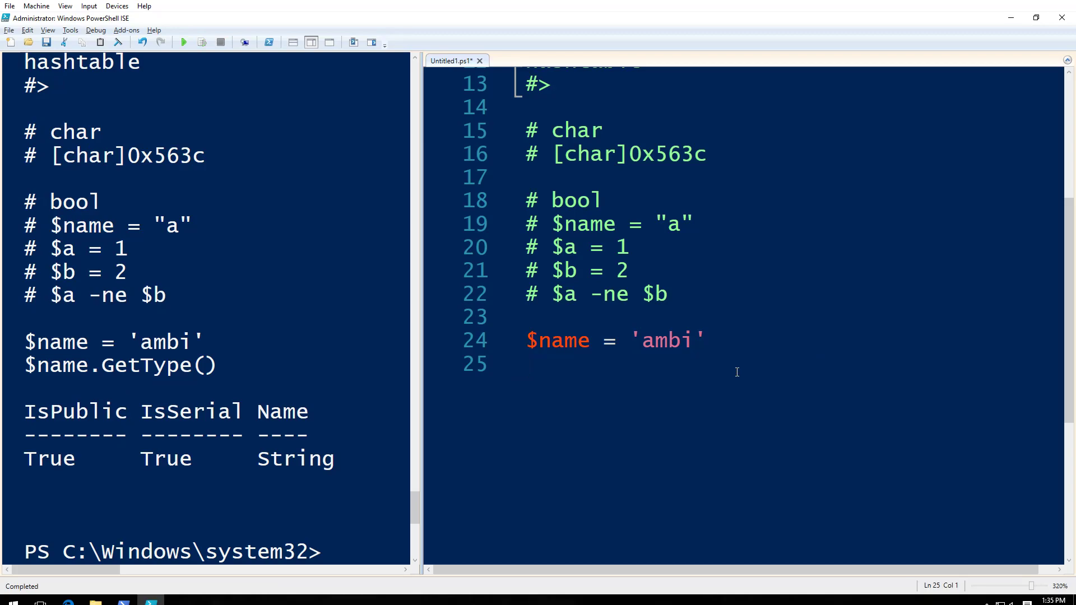
pyautogui.moveTo(641, 373)
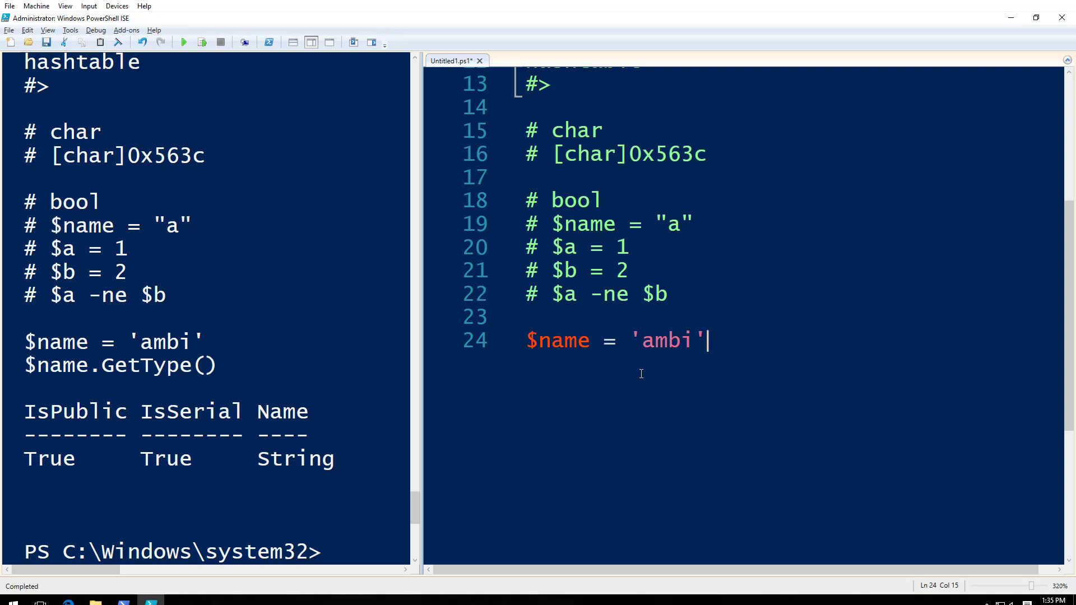
# Close the 'ambi' string with a single quote and write "my name is $name", printing my name is ambi.
pyautogui.press('Backspace')
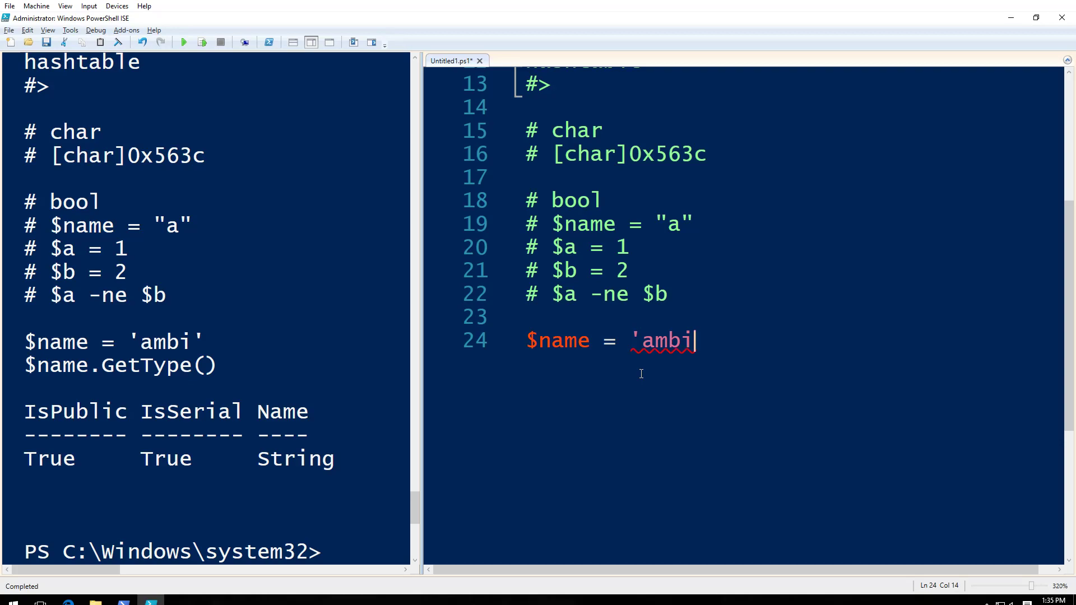
pyautogui.write("'")
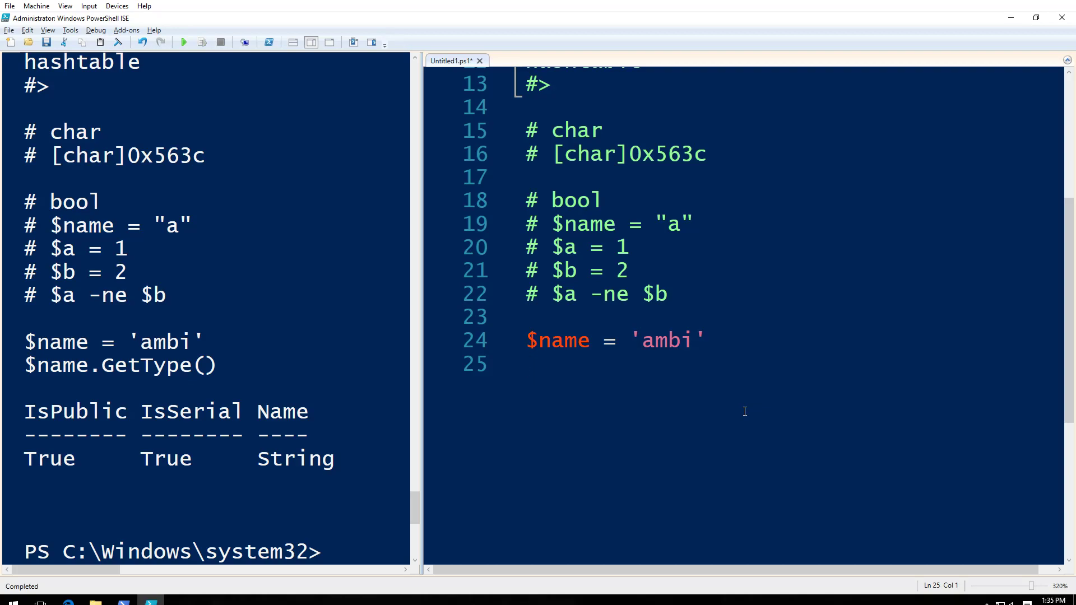
pyautogui.write('write m')
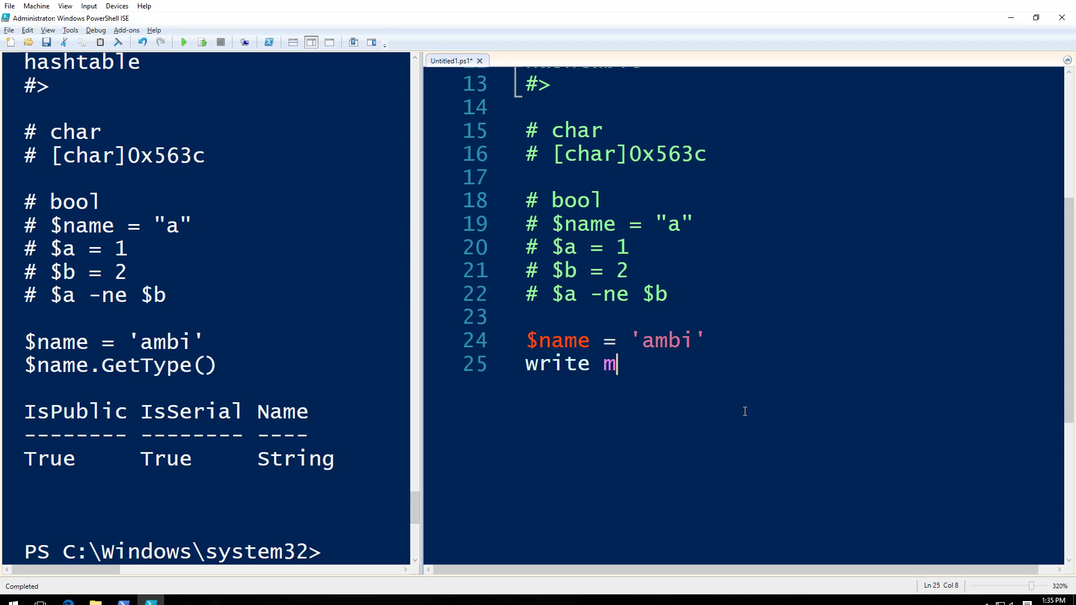
pyautogui.write('y name is')
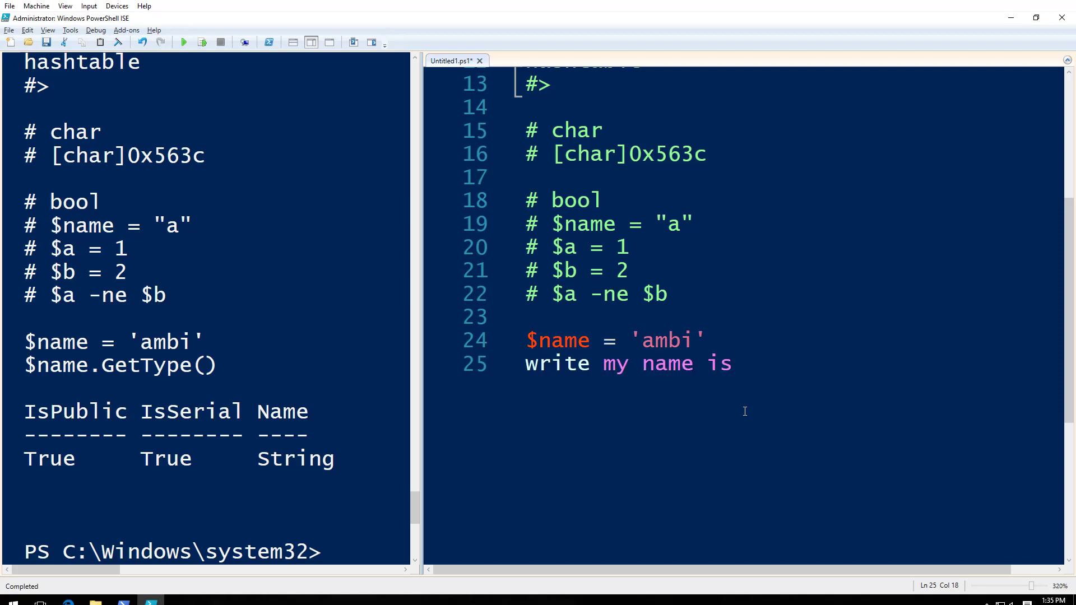
pyautogui.write('$name')
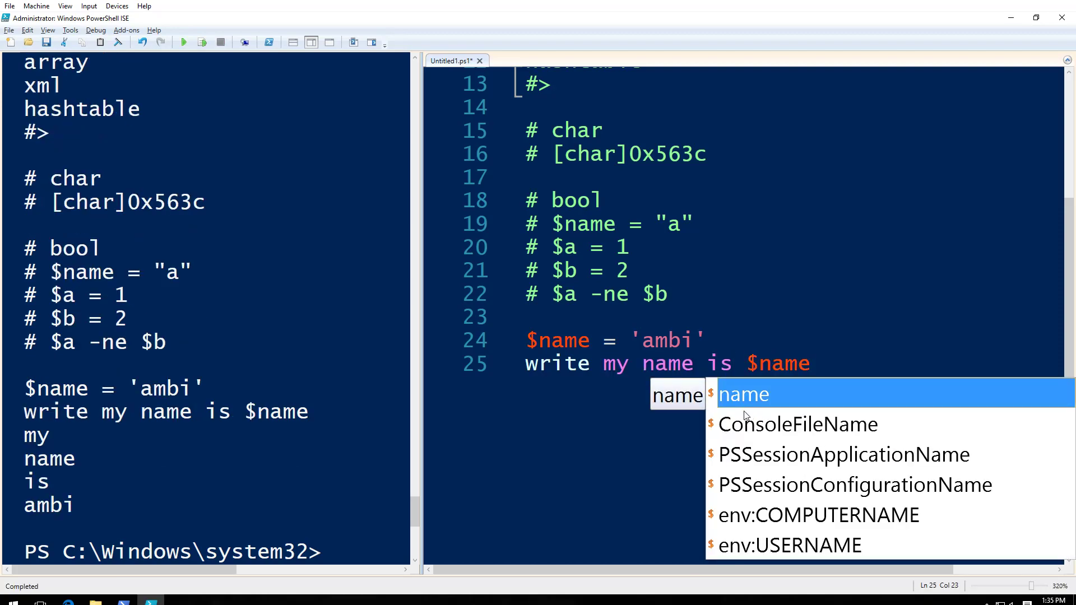
pyautogui.press('Escape')
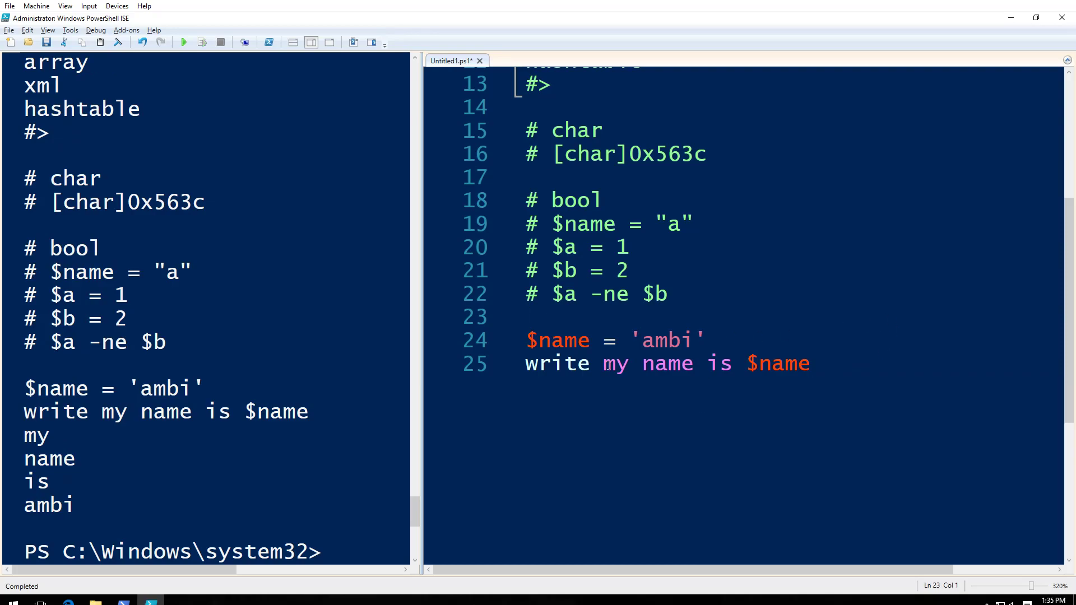
pyautogui.write('"')
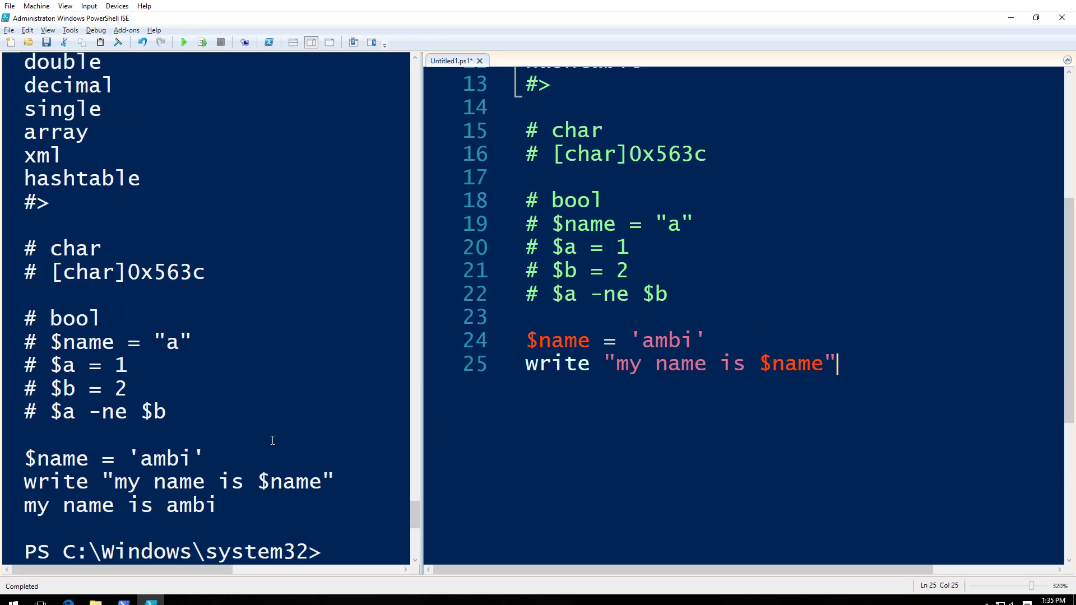
pyautogui.moveTo(672, 393)
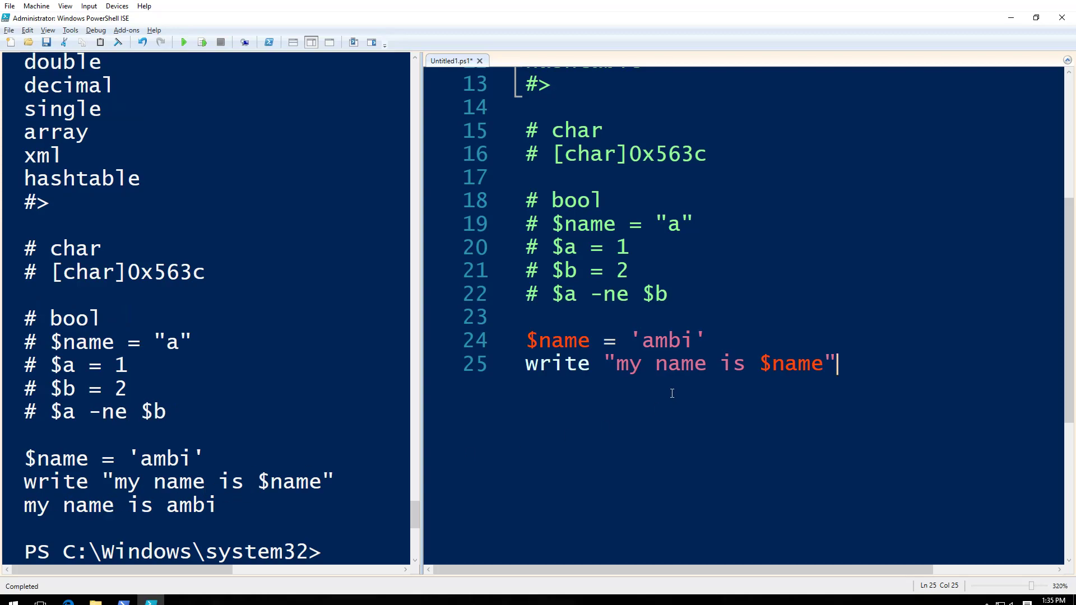
pyautogui.moveTo(849, 363)
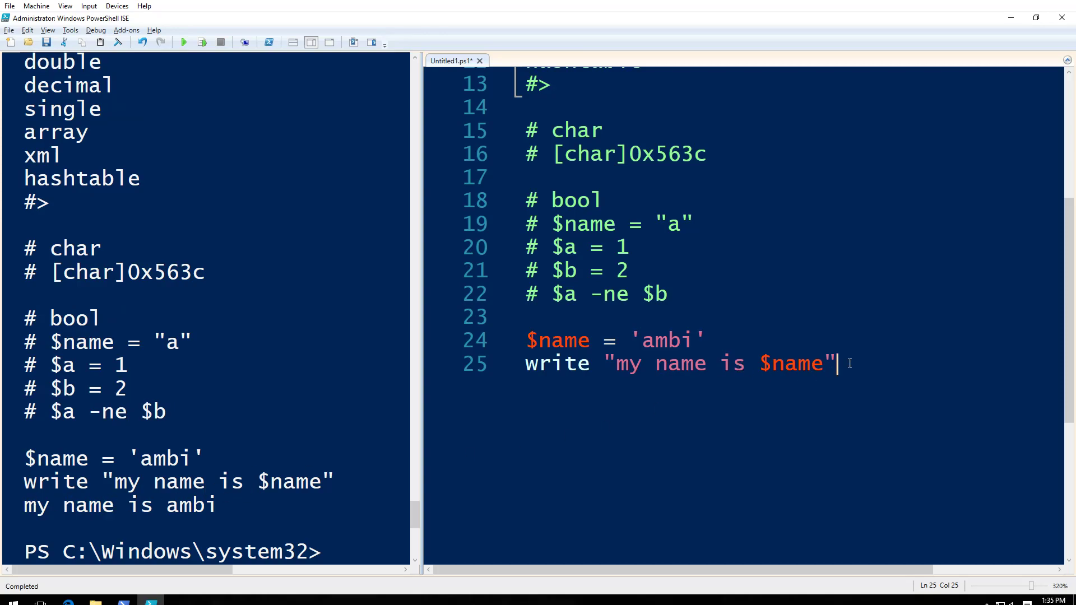
pyautogui.click(604, 363)
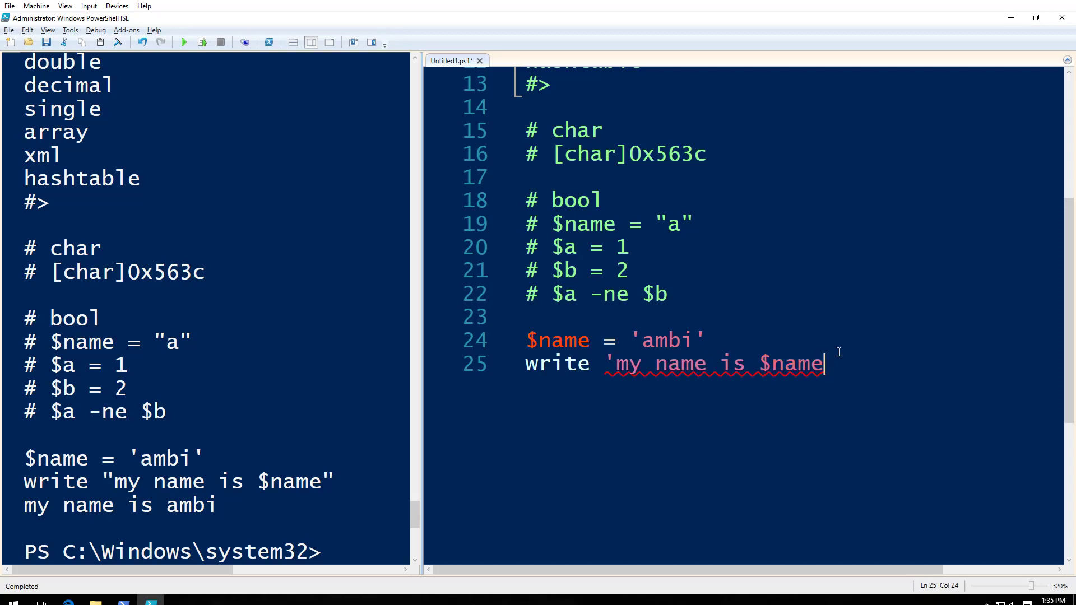
# Quote the write line with single quotes so it prints my name is $name literally.
pyautogui.write("'")
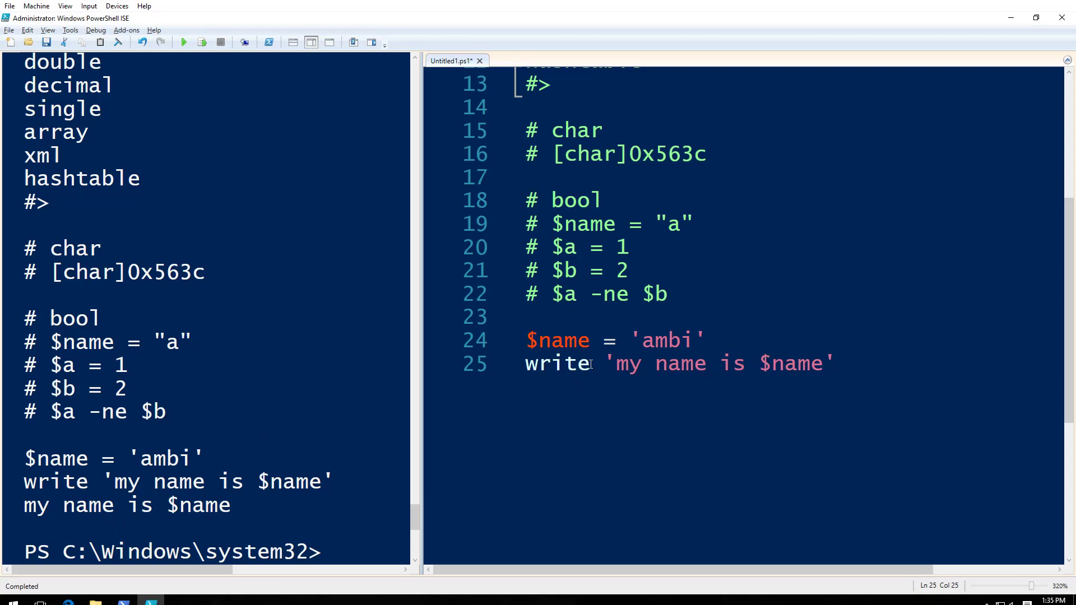
pyautogui.click(836, 363)
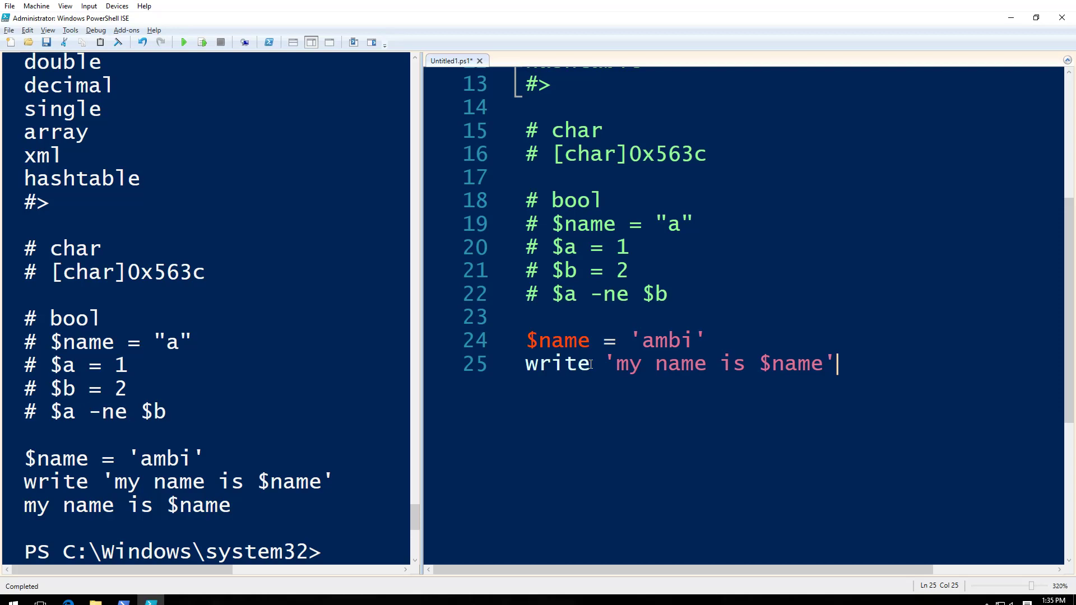
pyautogui.moveTo(817, 371)
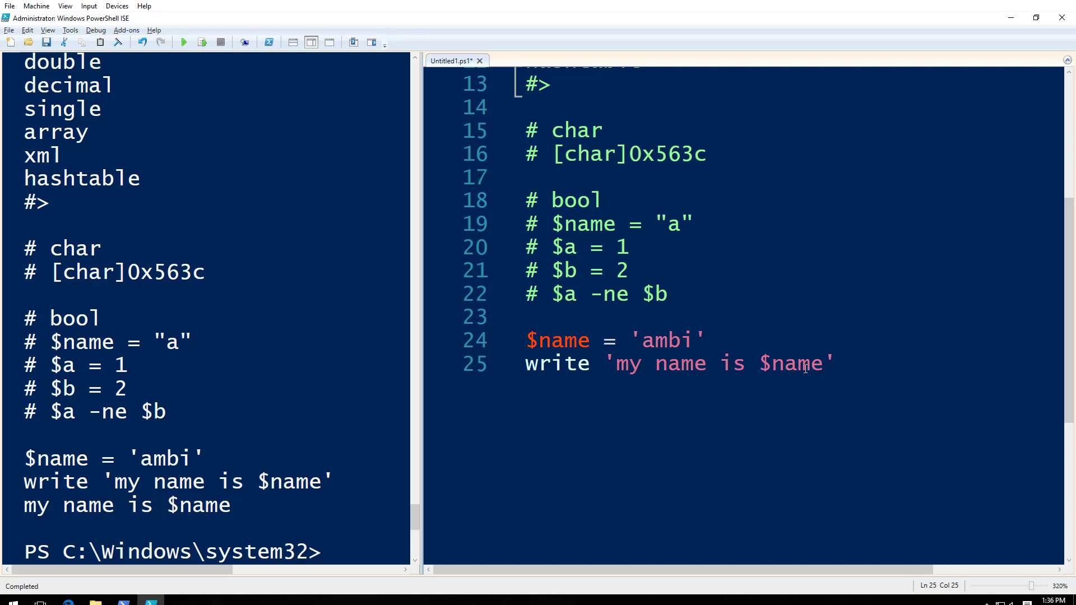
pyautogui.moveTo(874, 367)
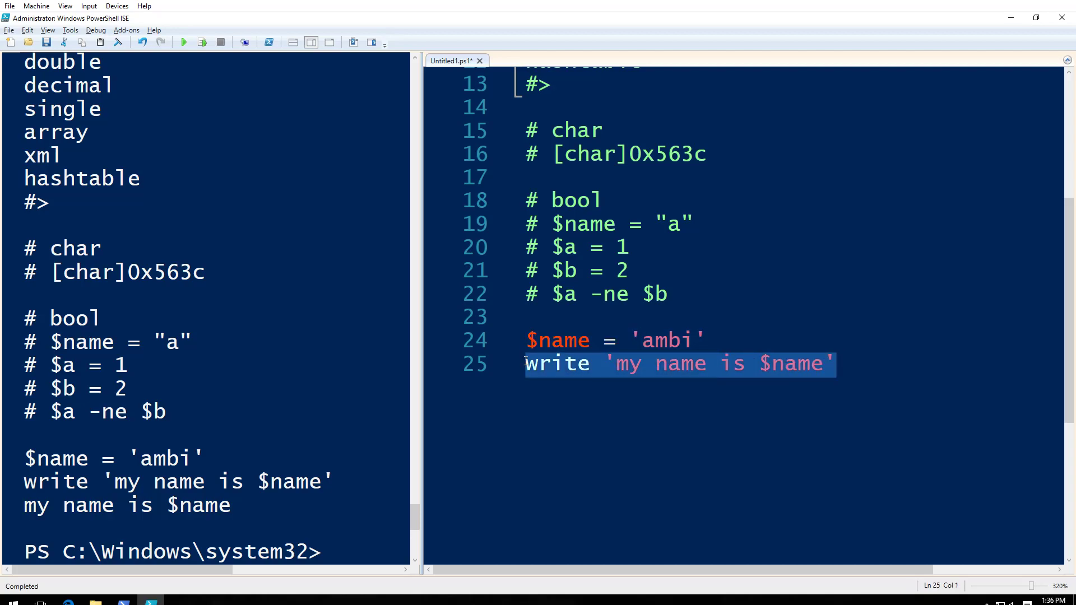
# Delete the write line and select 'ambi' to replace $name's value with 1.
pyautogui.press('Delete')
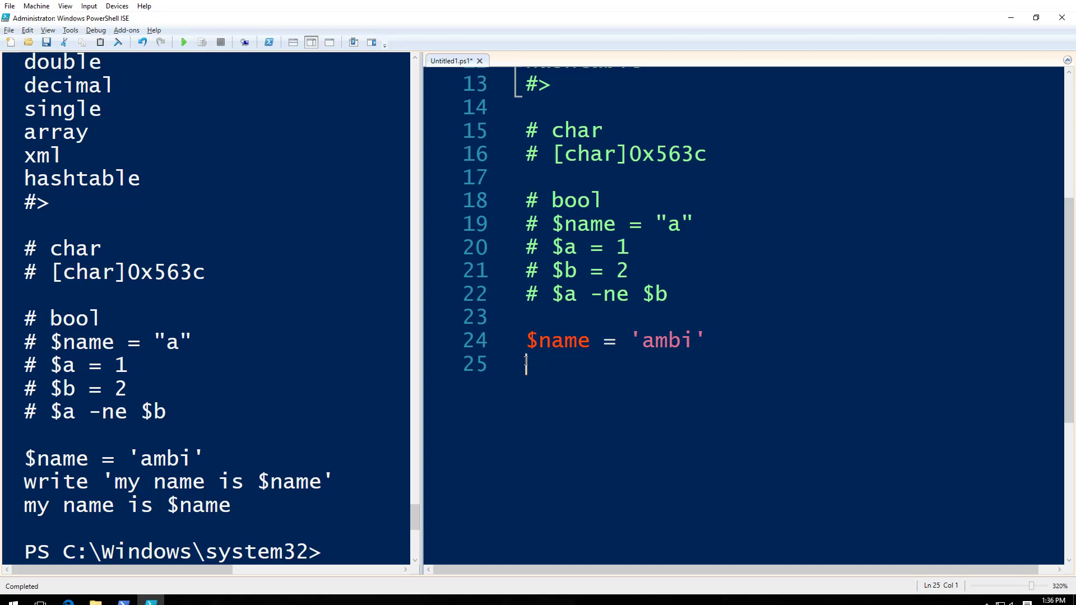
pyautogui.moveTo(498, 411)
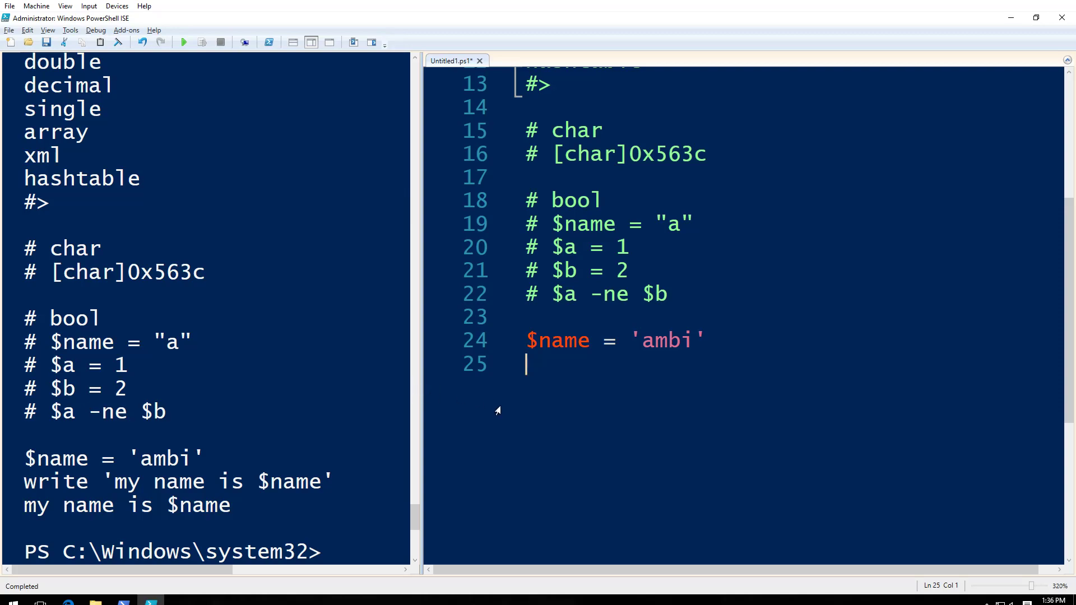
pyautogui.press('Return')
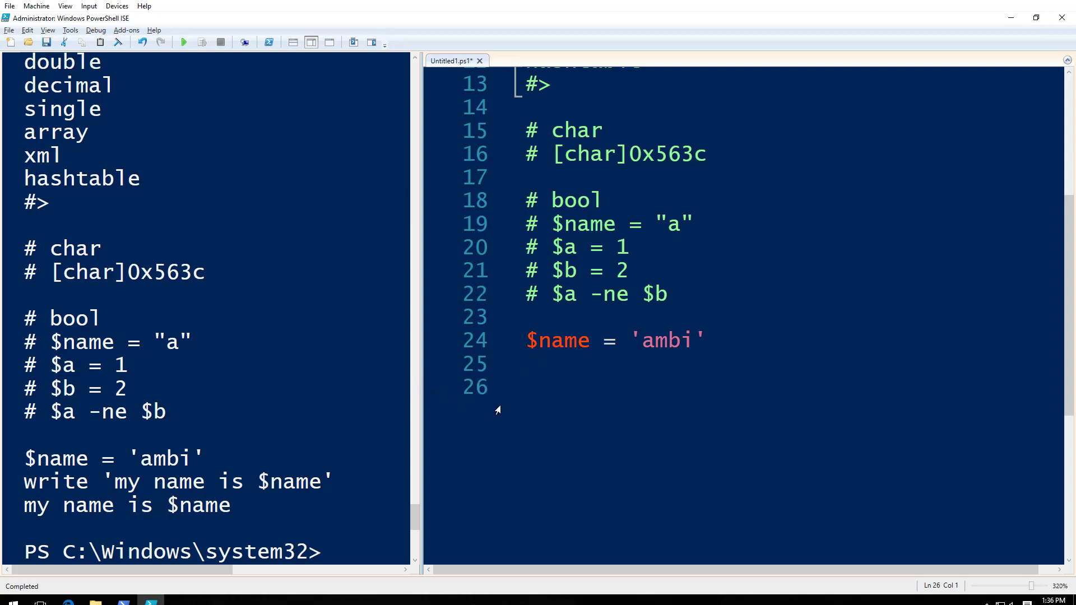
pyautogui.doubleClick(666, 341)
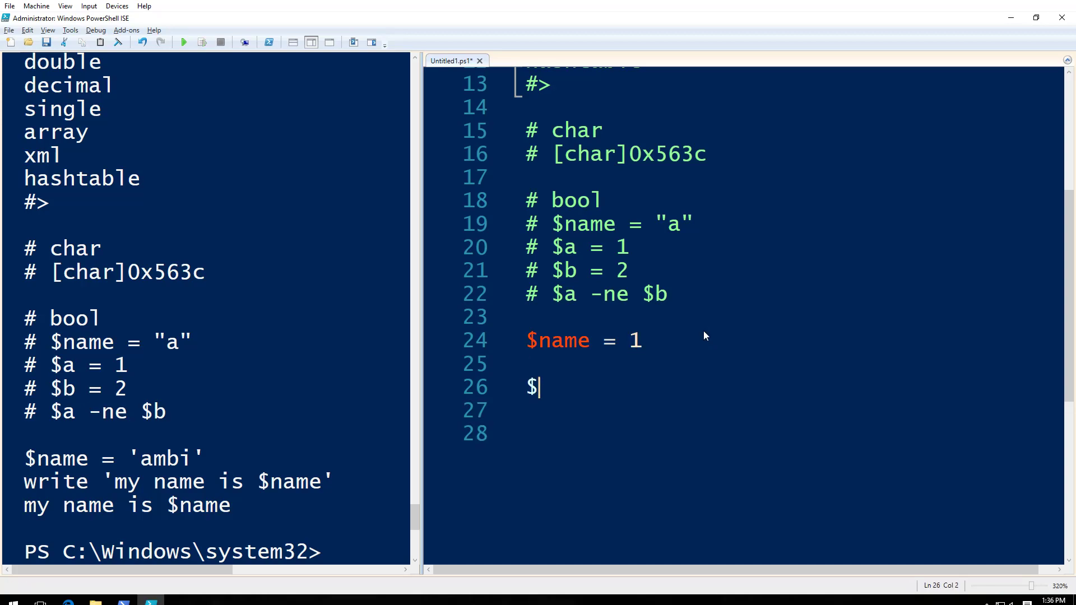
pyautogui.write('name.getType(')
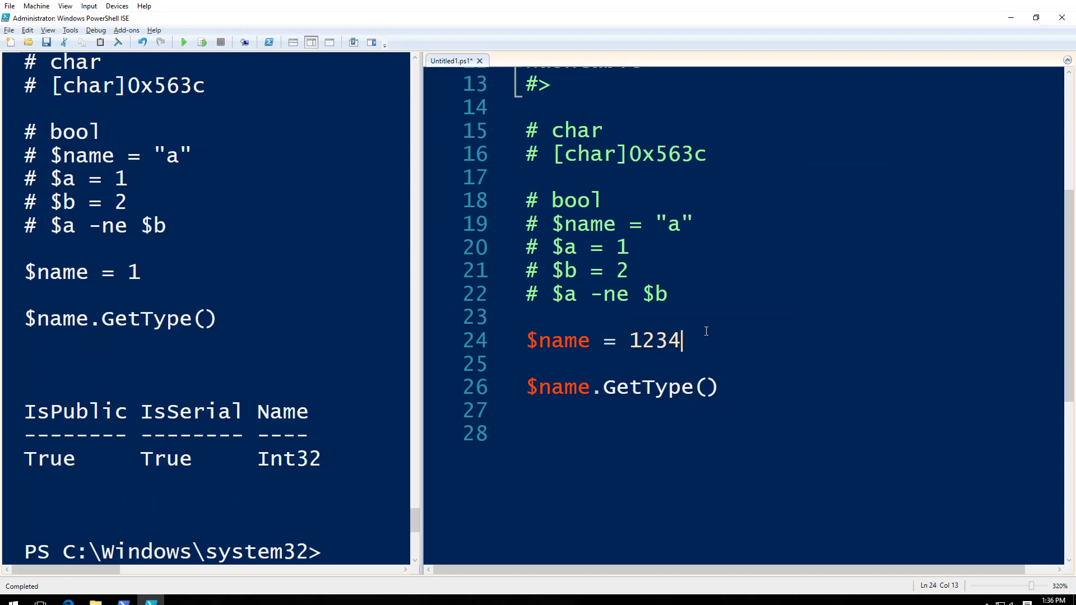
pyautogui.write('32424332')
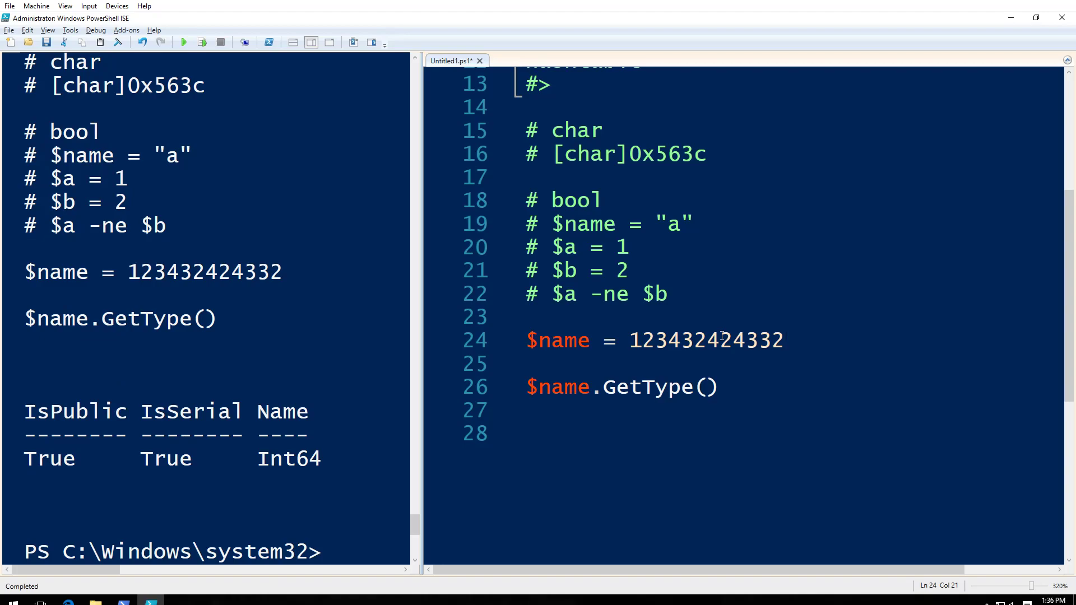
pyautogui.click(638, 340)
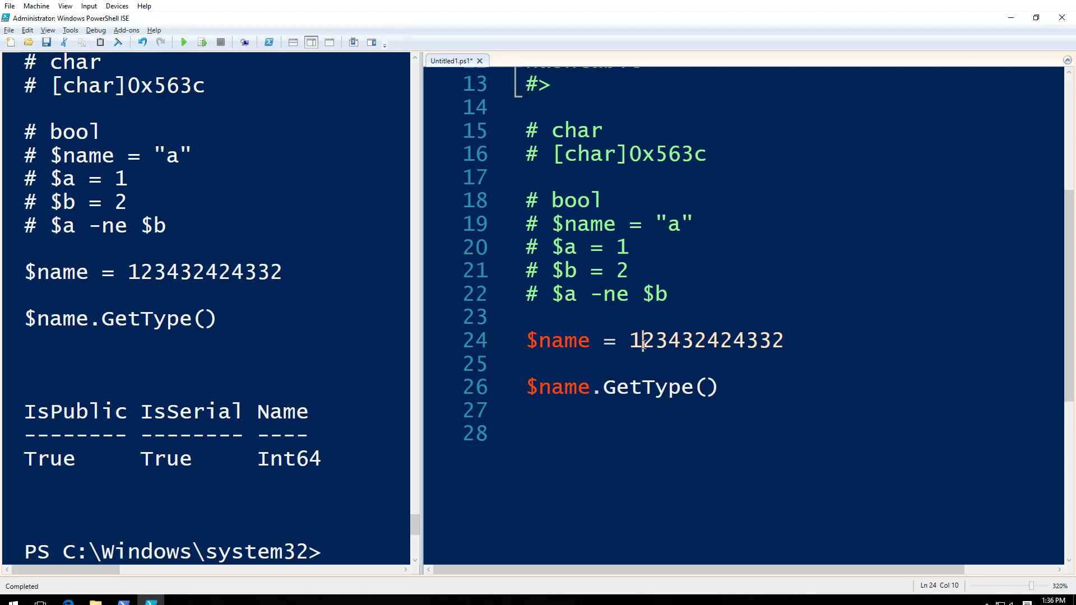
pyautogui.write('.')
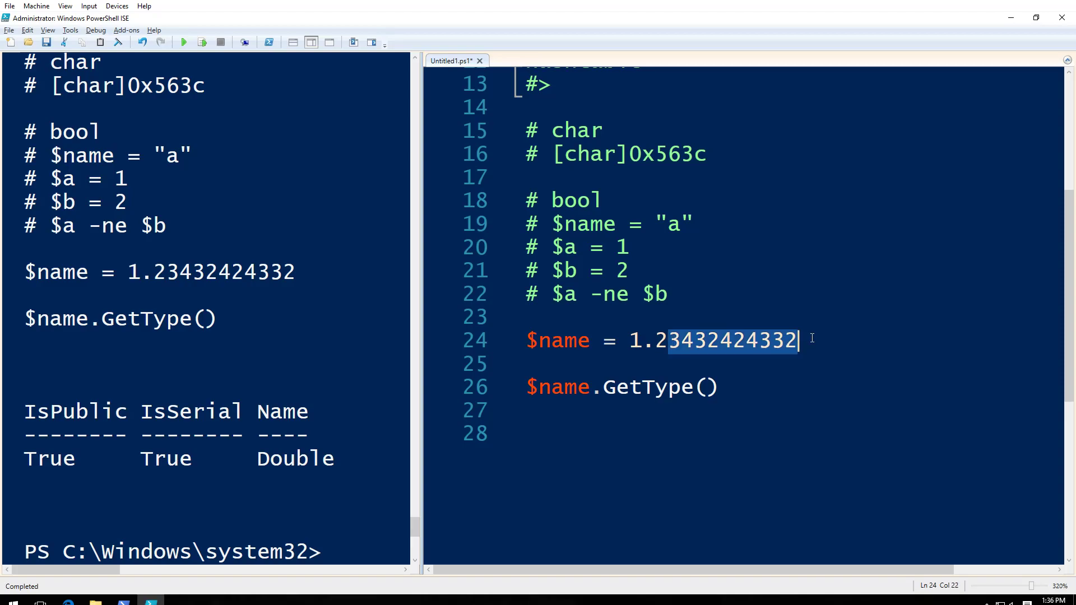
pyautogui.press('Backspace')
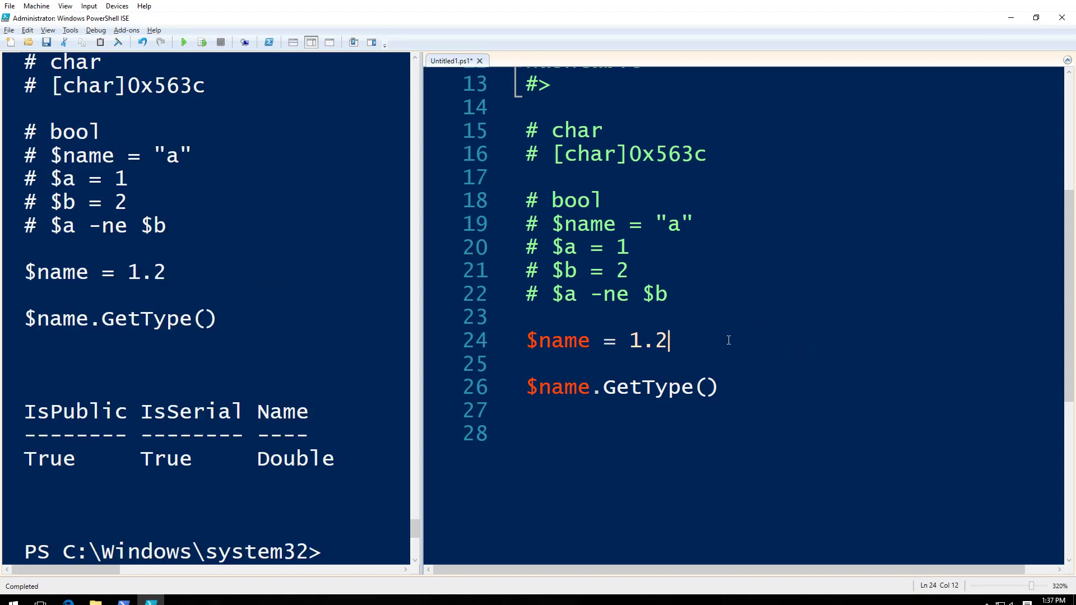
pyautogui.press('Backspace')
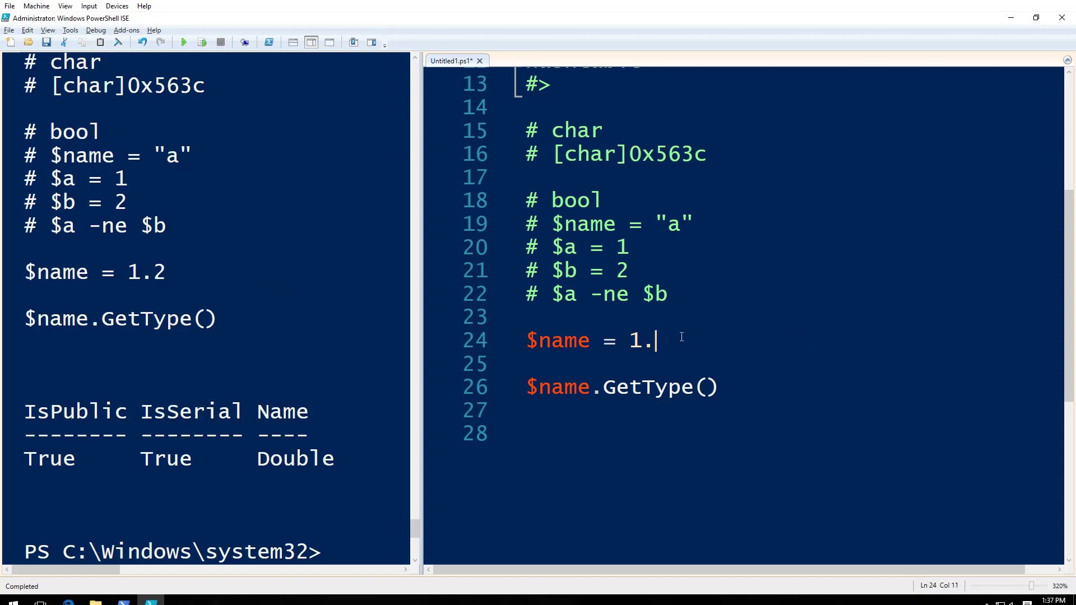
pyautogui.write('0')
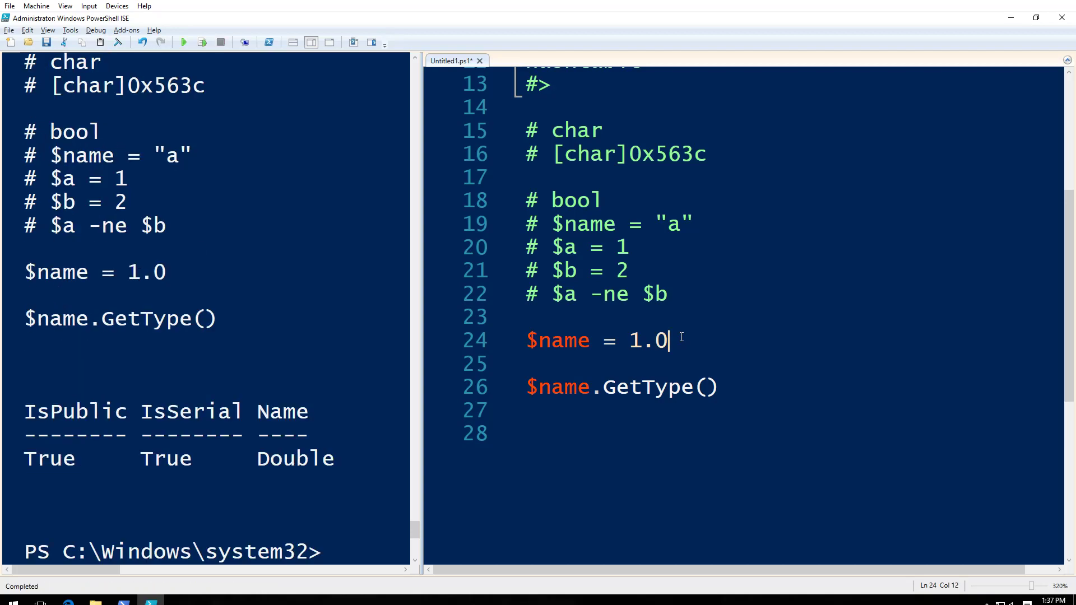
# Check $name as 1/2 (Double) then 1%2 (Int32) with GetType().
pyautogui.write('/')
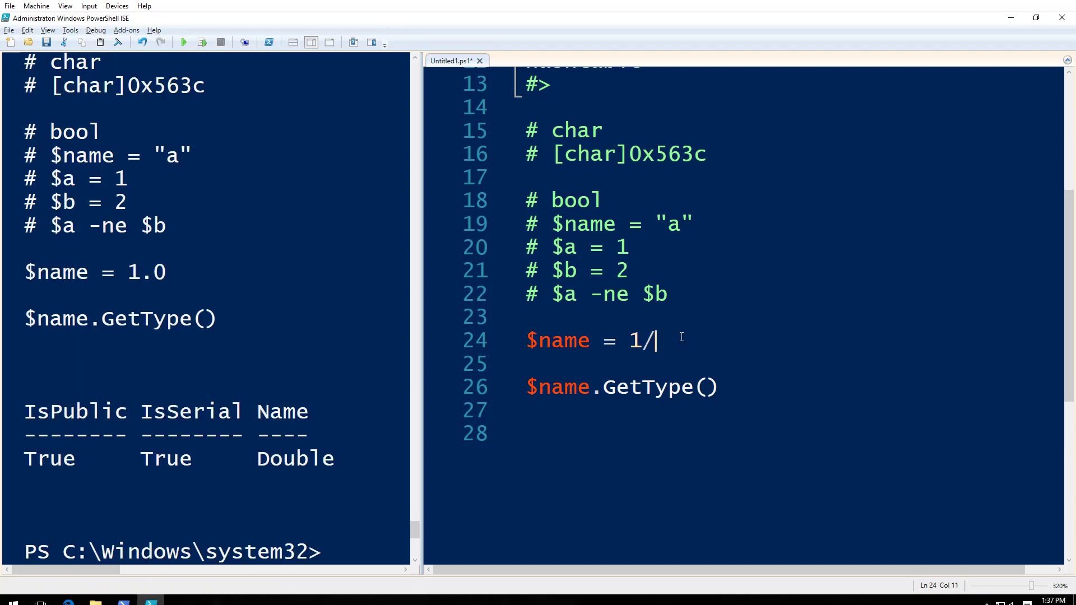
pyautogui.write('2')
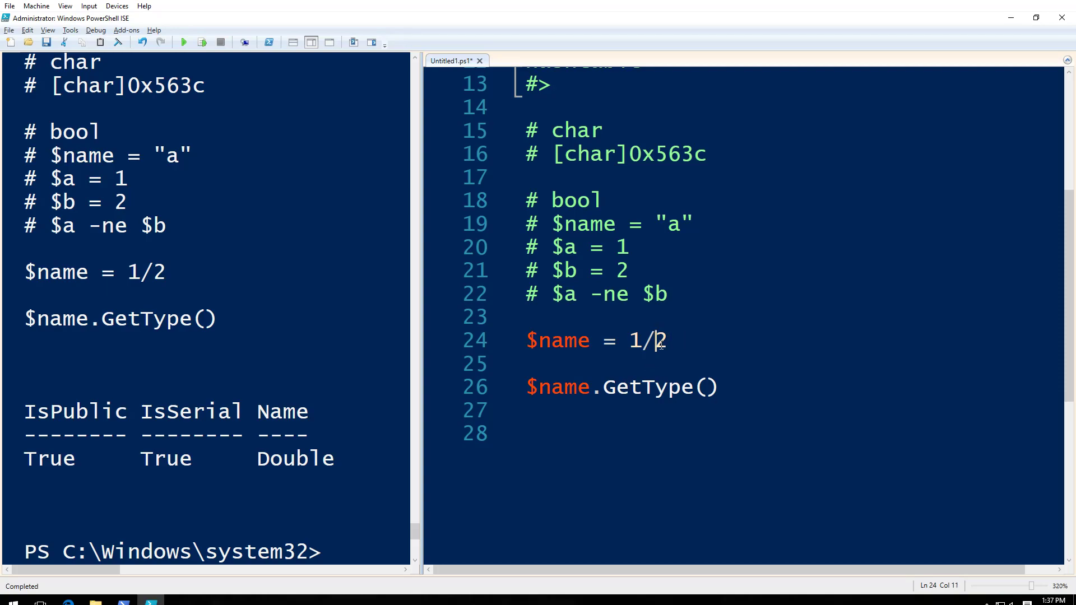
pyautogui.write('%')
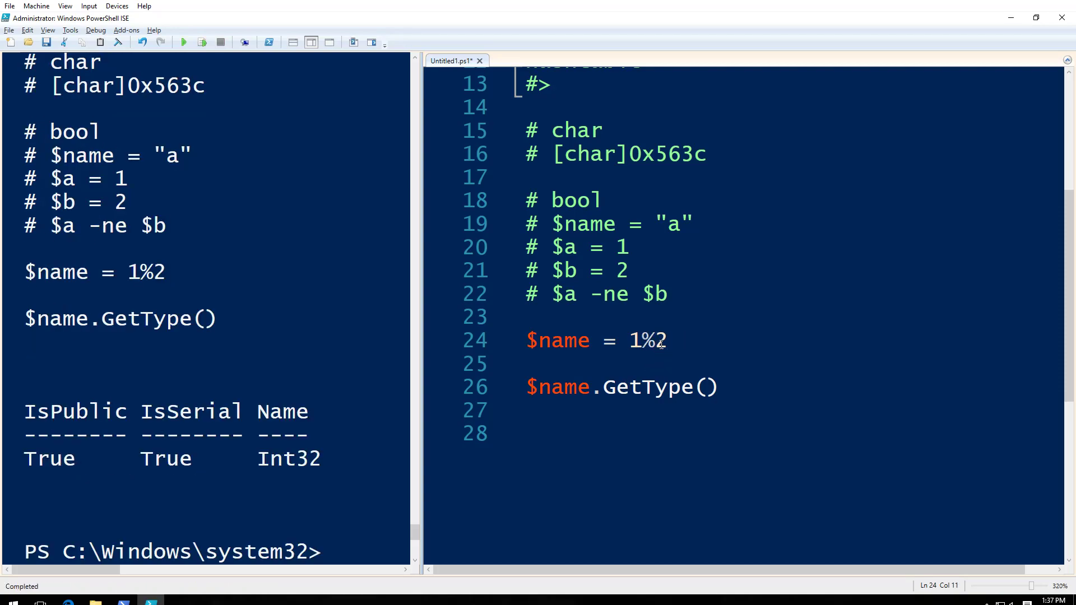
pyautogui.click(717, 386)
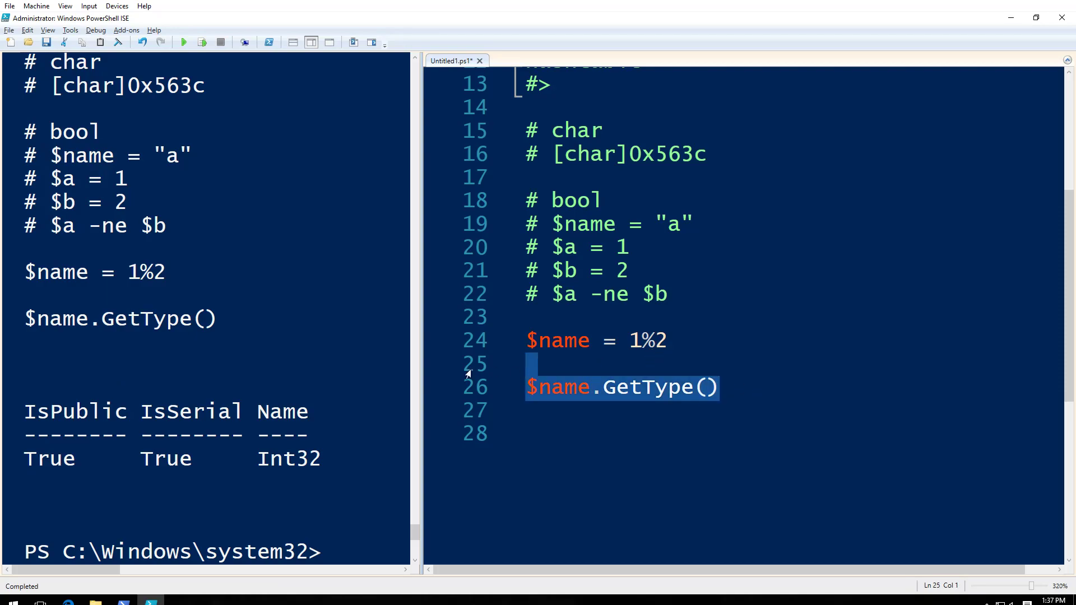
# Delete the $name.GetType() line, leaving $name = 1%2 as the last statement.
pyautogui.press('Delete')
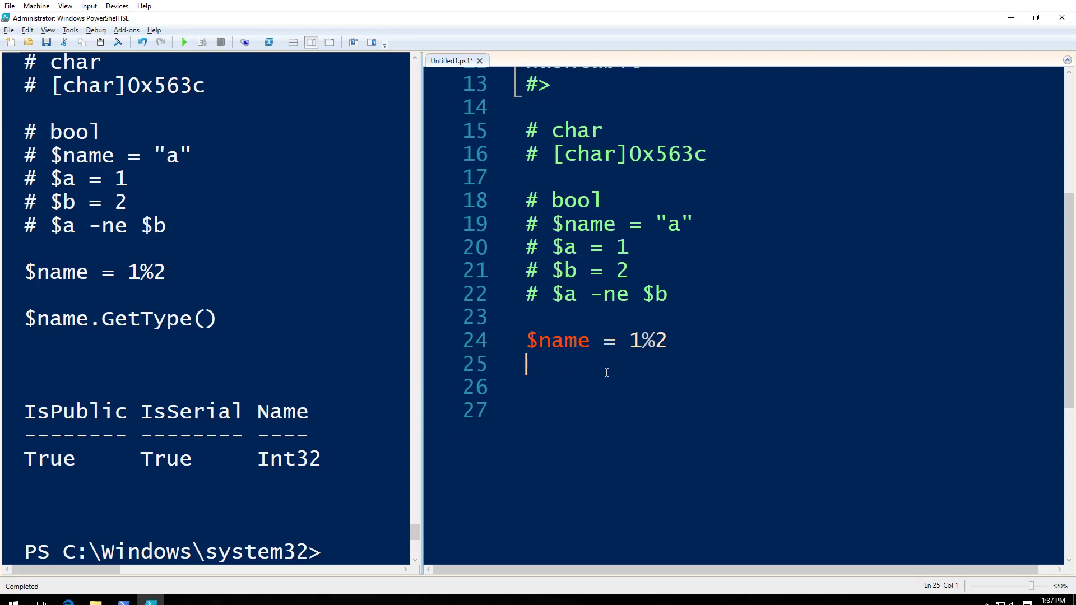
pyautogui.scroll(3)
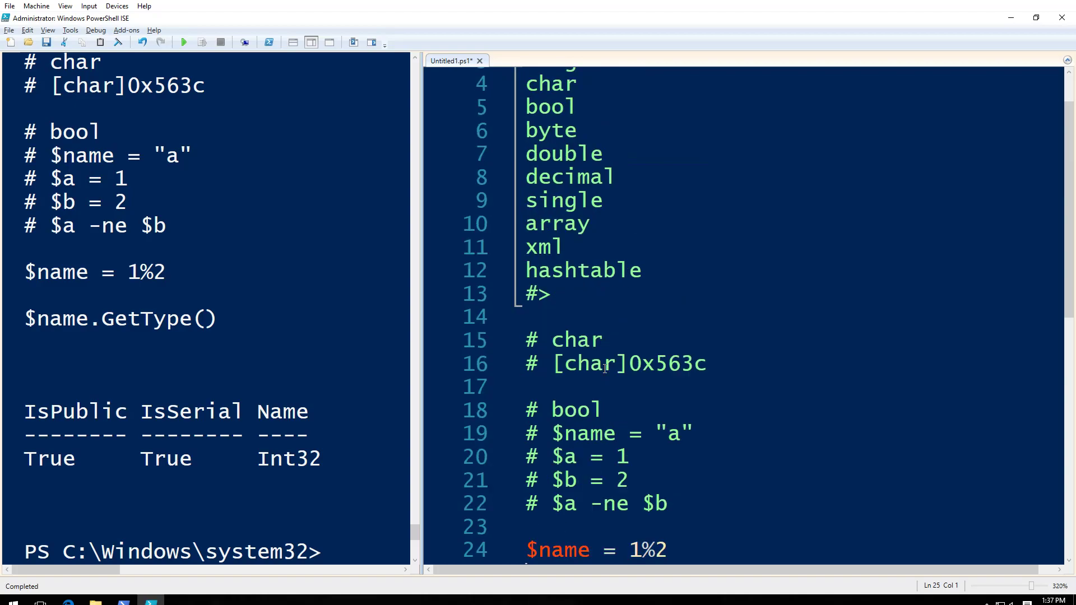
pyautogui.scroll(-3)
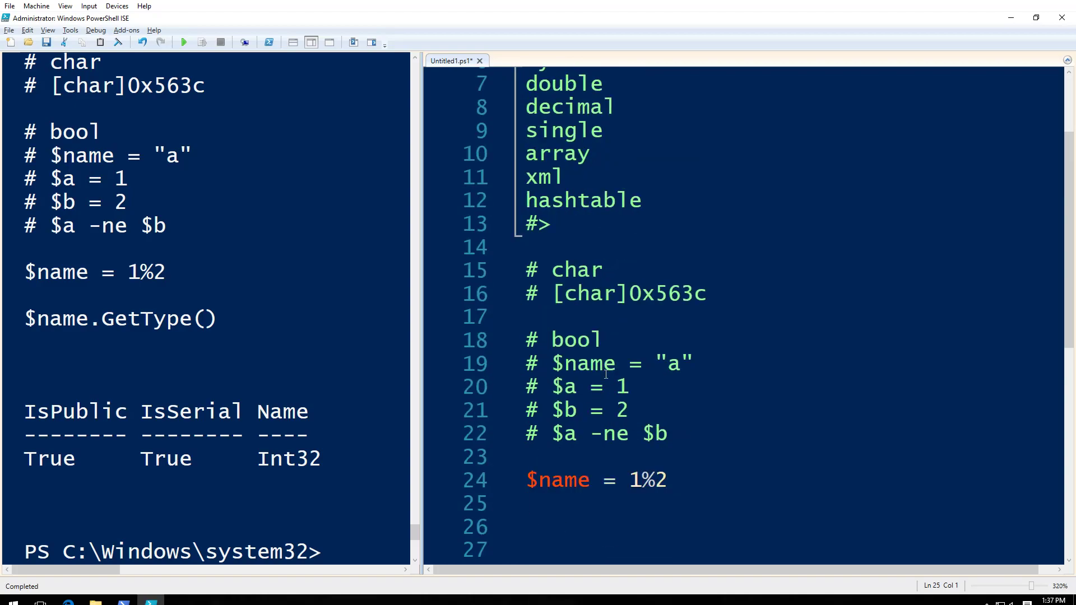
pyautogui.moveTo(603, 460)
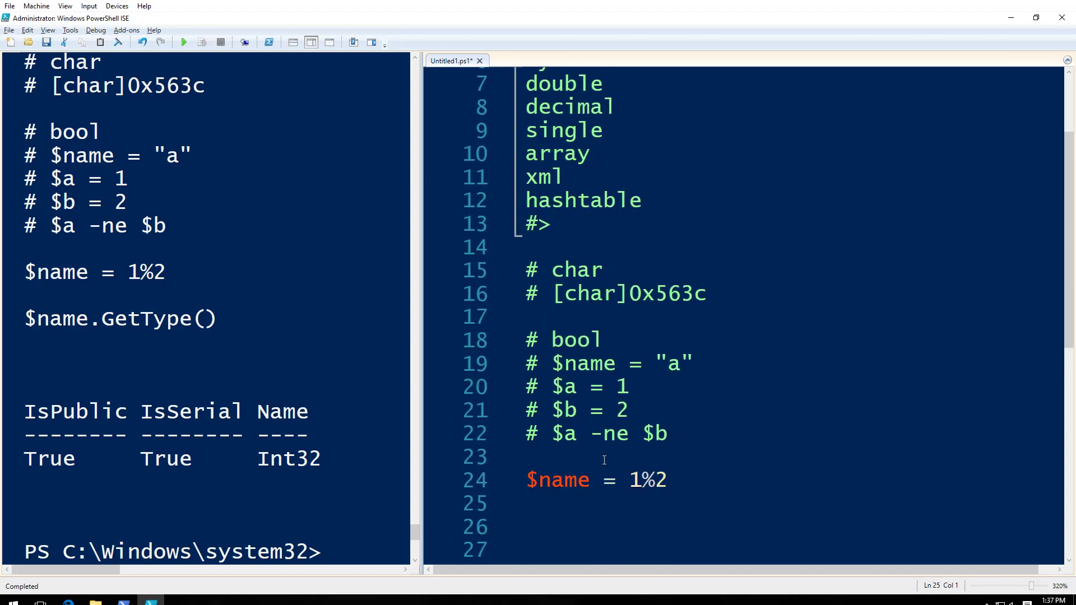